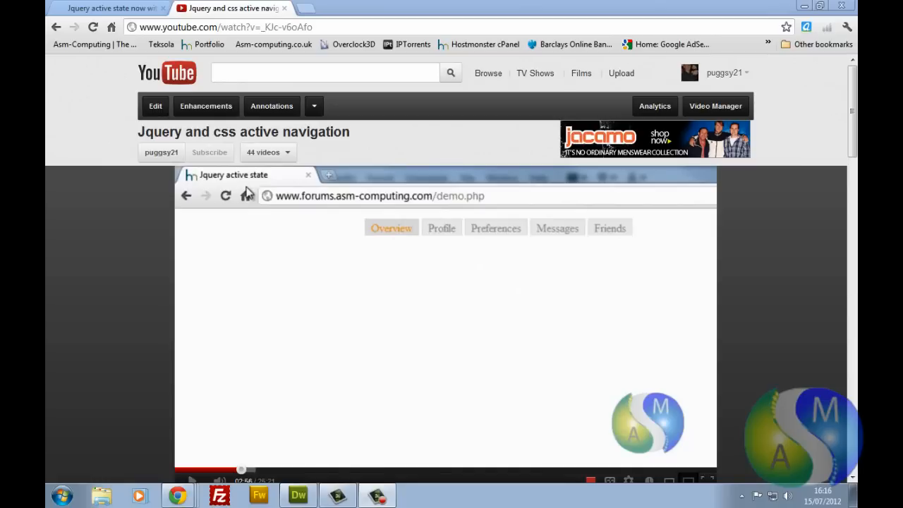
mouse_move(122, 227)
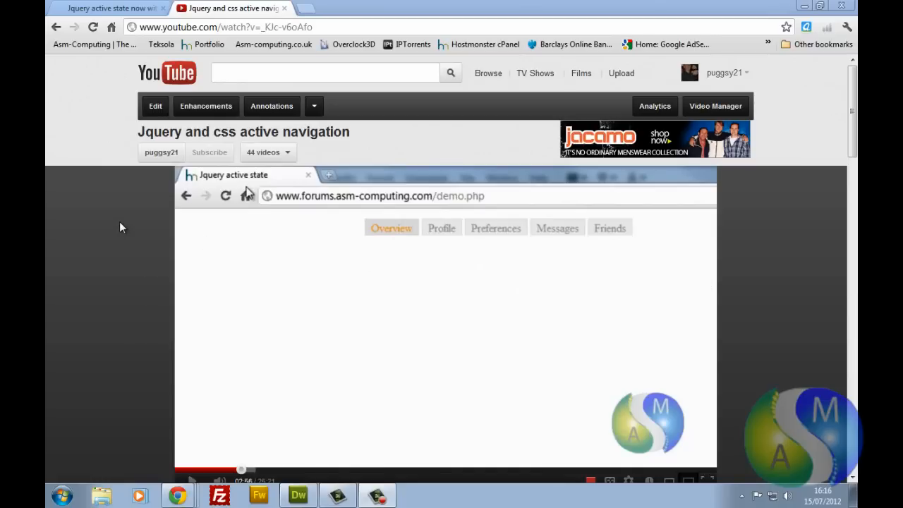
mouse_move(92, 181)
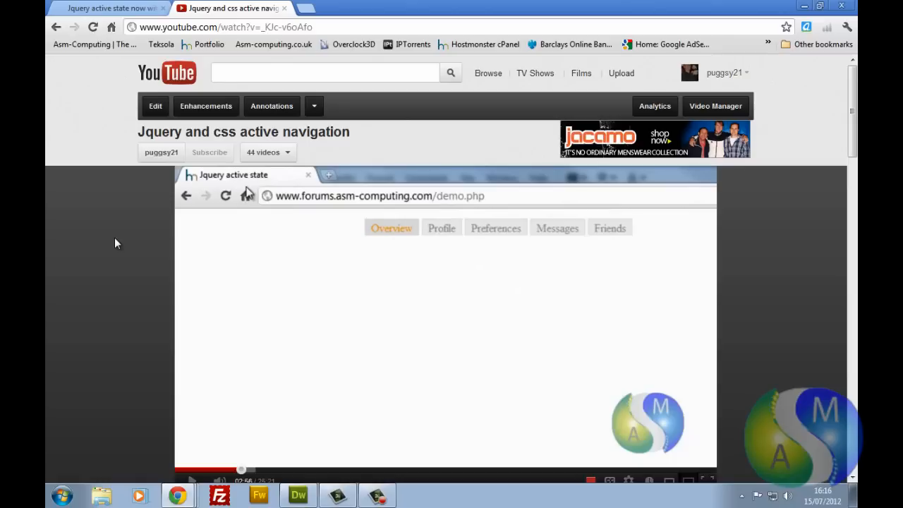
mouse_move(104, 251)
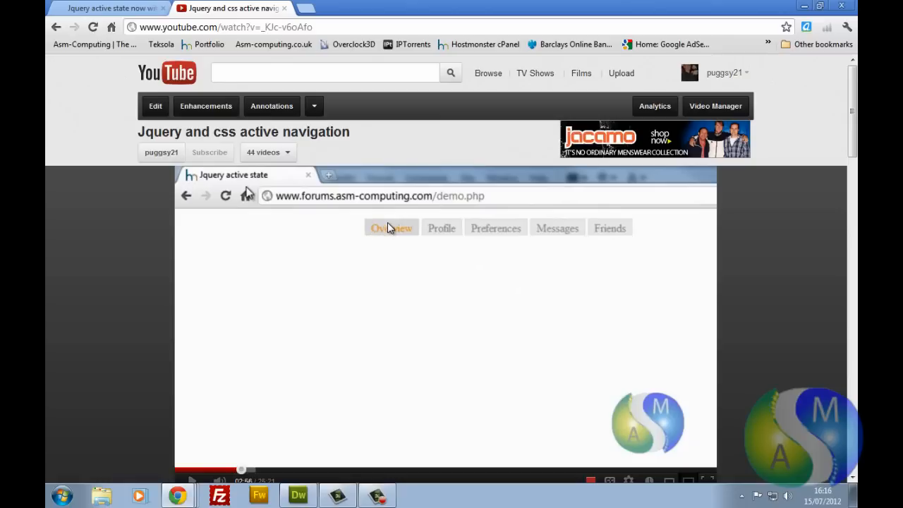
mouse_move(389, 232)
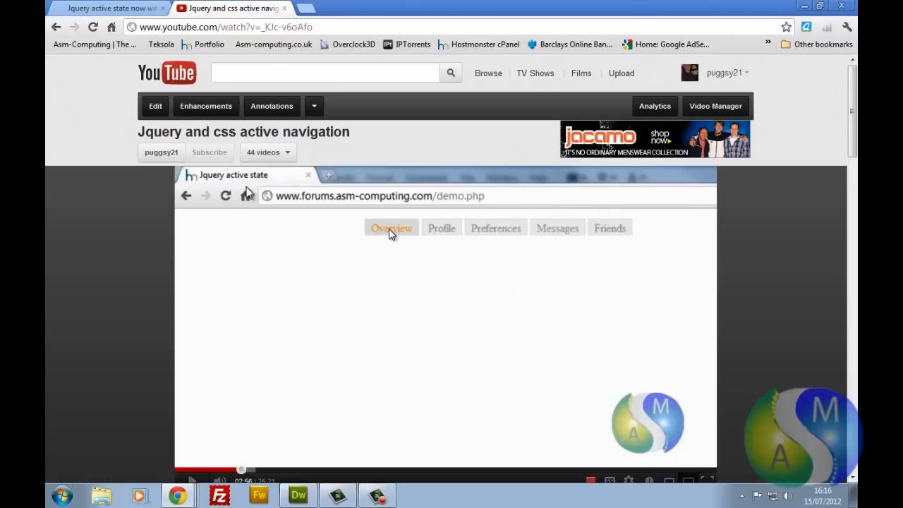
mouse_move(416, 224)
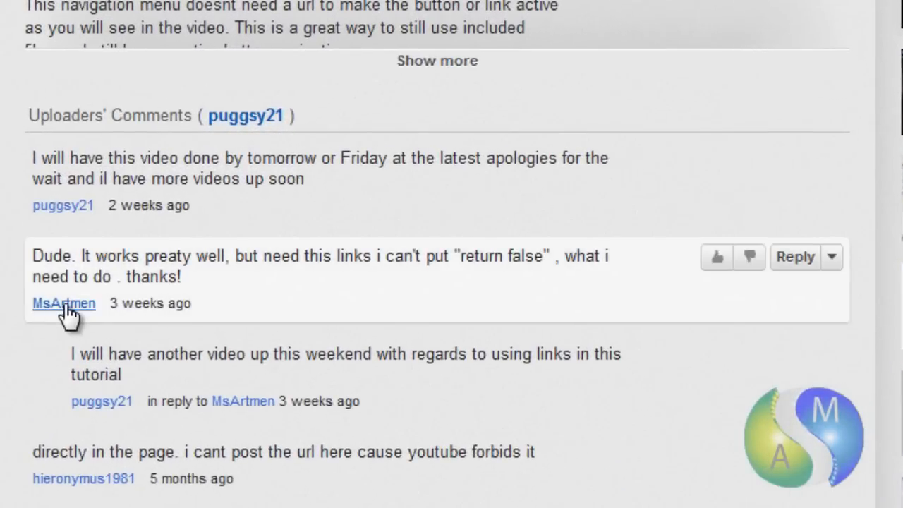
mouse_move(341, 276)
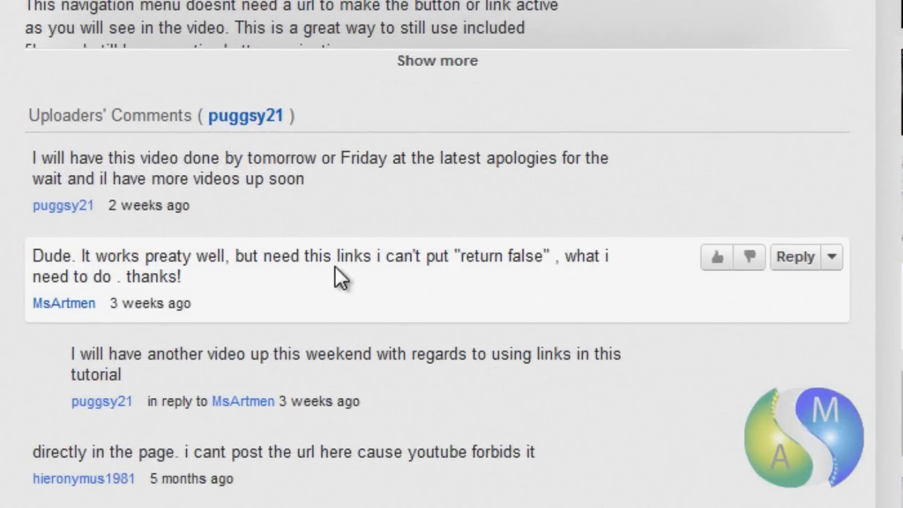
mouse_move(384, 282)
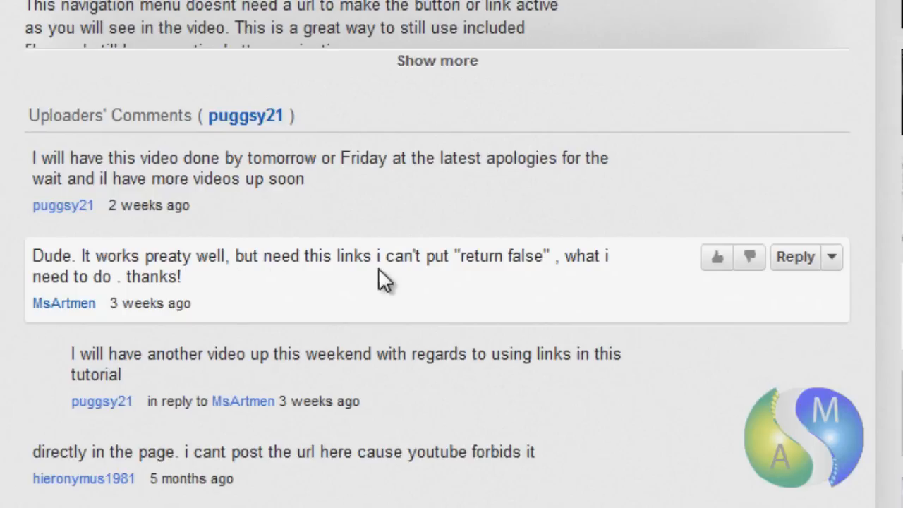
mouse_move(464, 253)
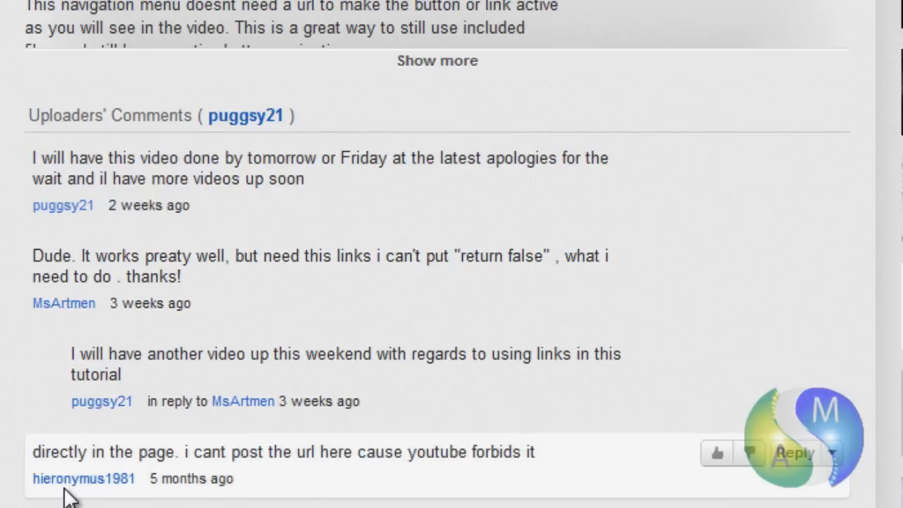
Step: Scroll down the demo navigation page in Chrome with Youtube active
scroll("down", 3)
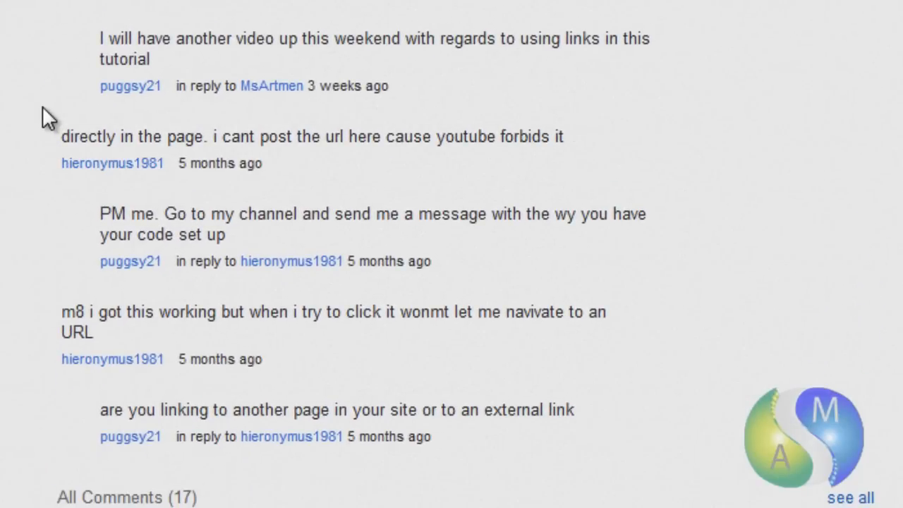
mouse_move(112, 164)
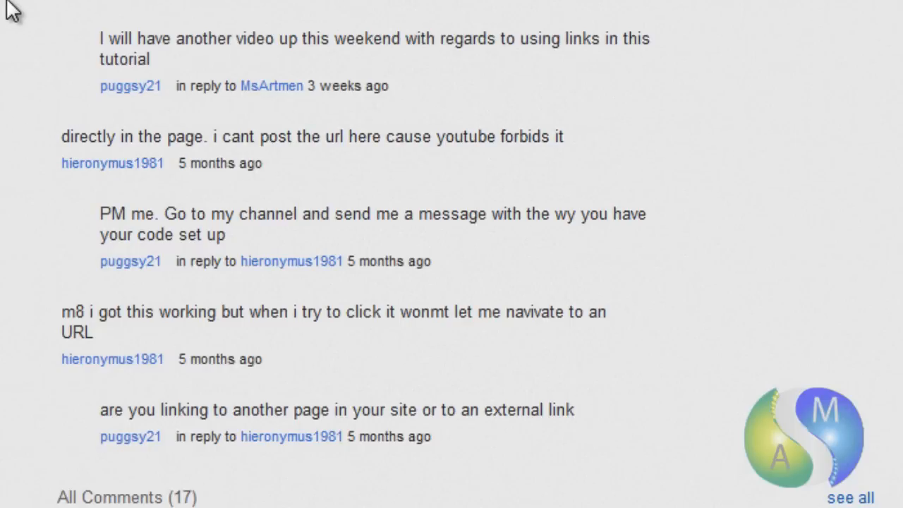
mouse_move(43, 31)
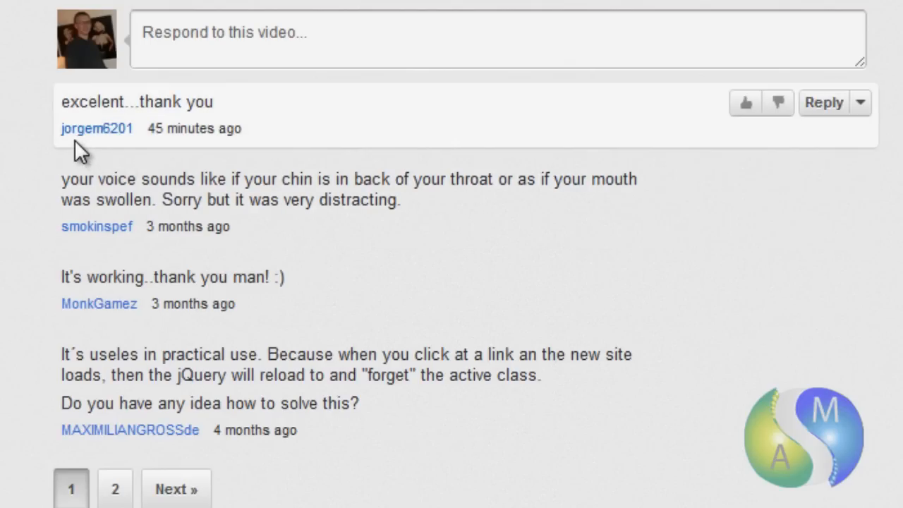
mouse_move(138, 148)
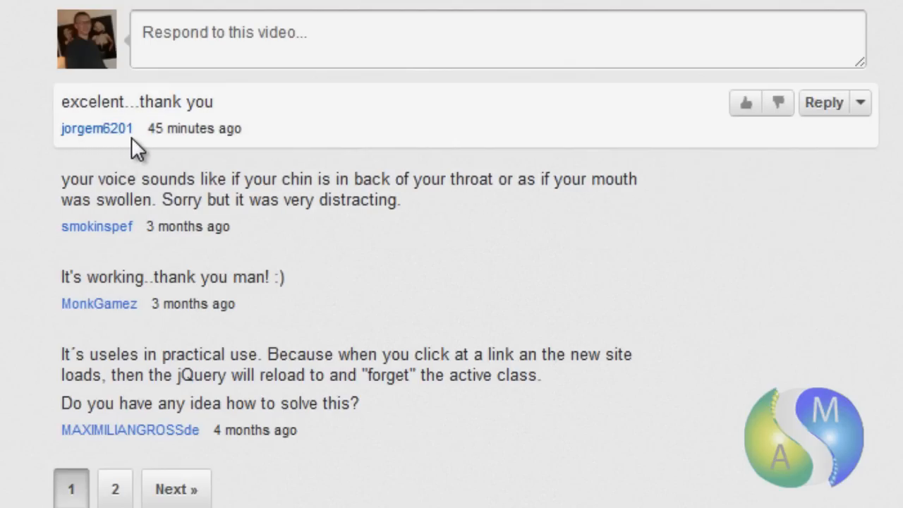
mouse_move(219, 127)
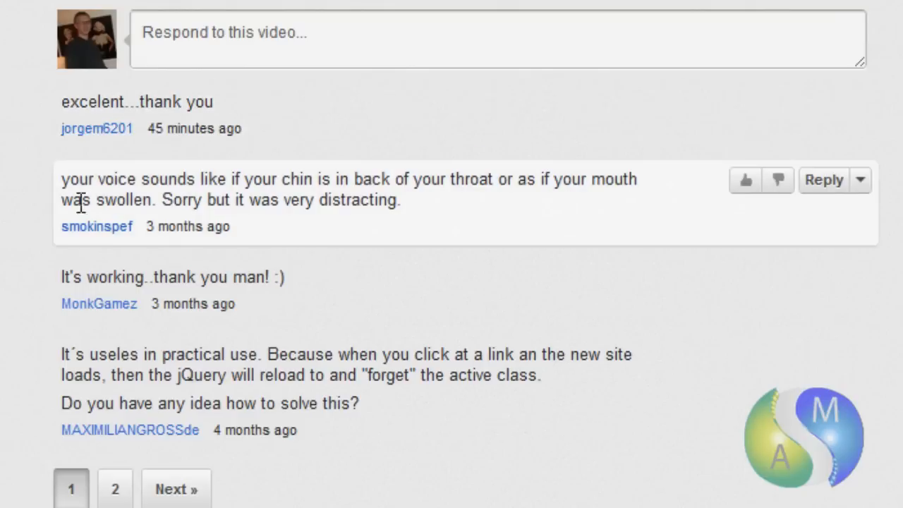
mouse_move(99, 310)
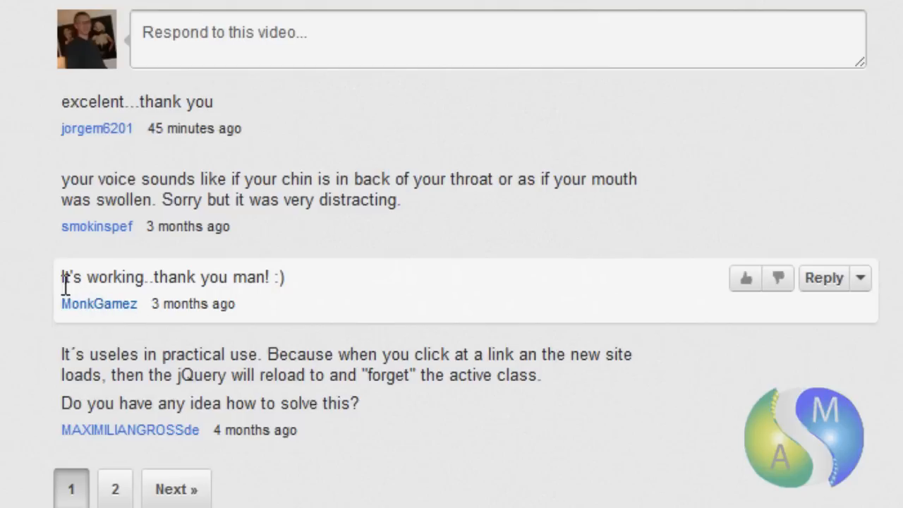
mouse_move(215, 296)
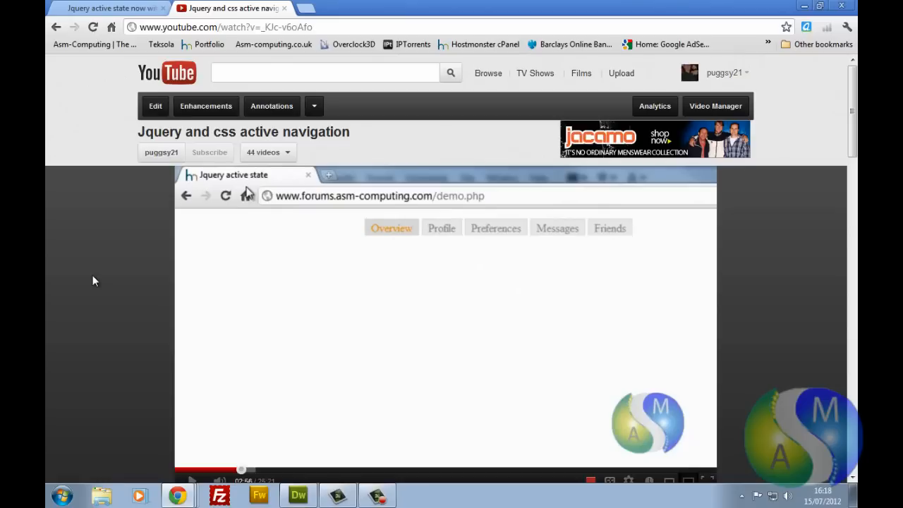
mouse_move(375, 245)
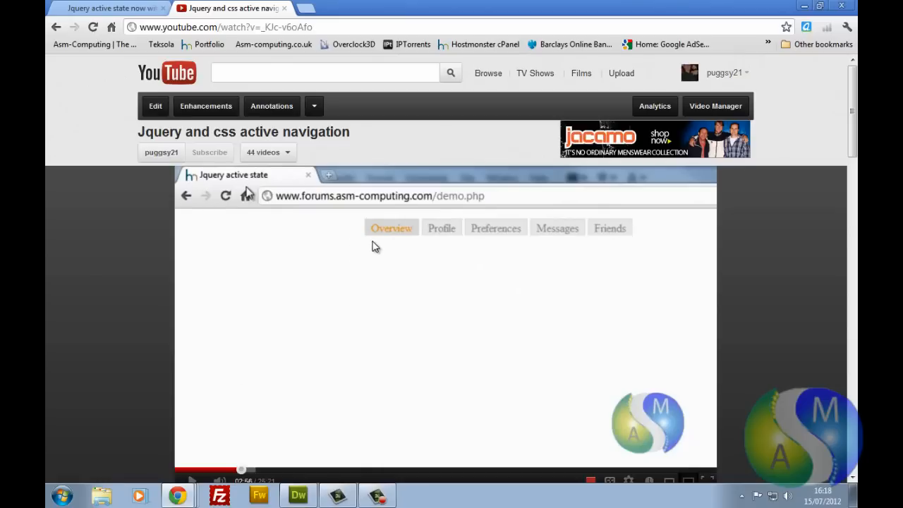
mouse_move(393, 248)
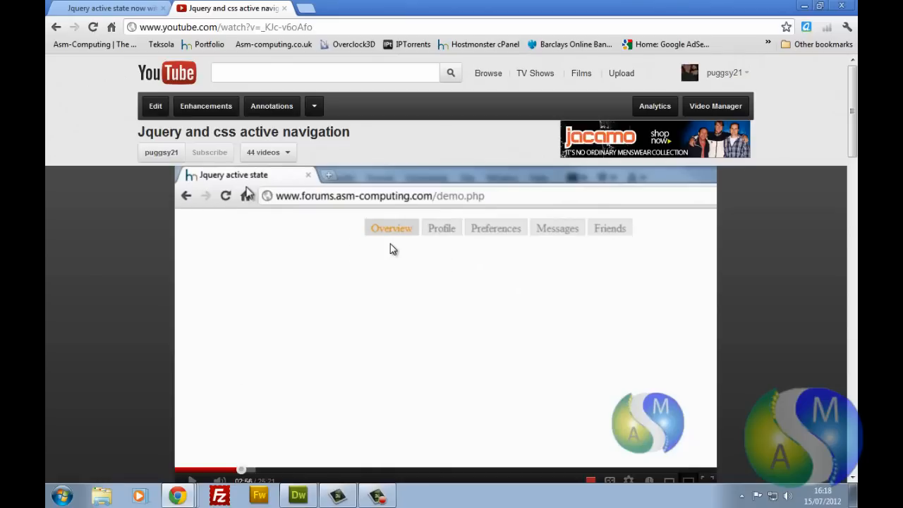
mouse_move(347, 235)
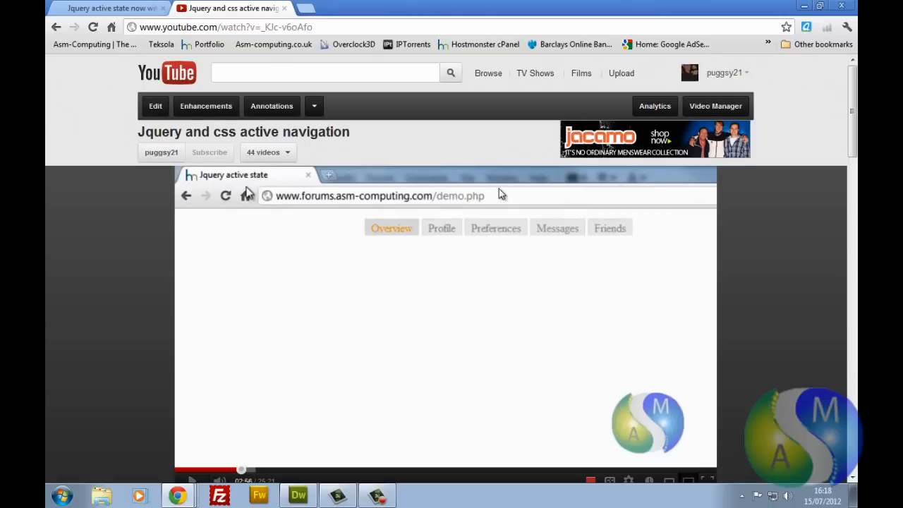
mouse_move(605, 268)
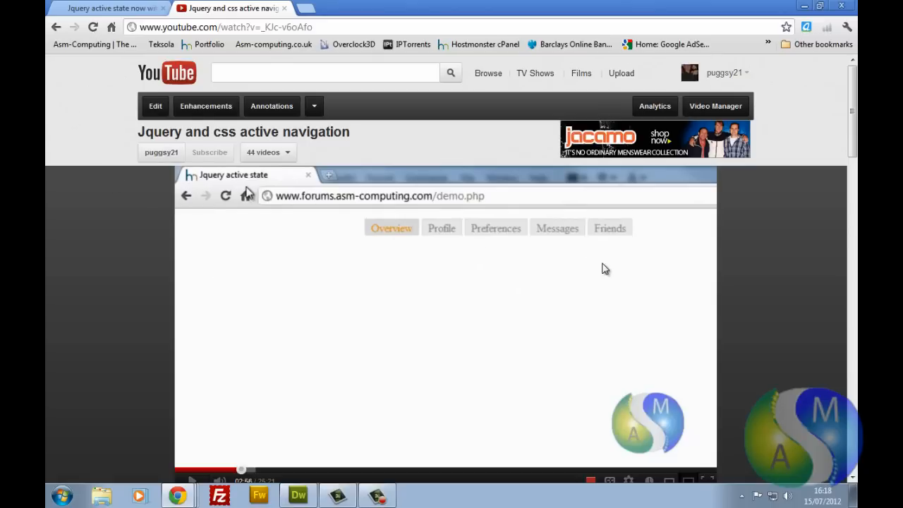
mouse_move(96, 190)
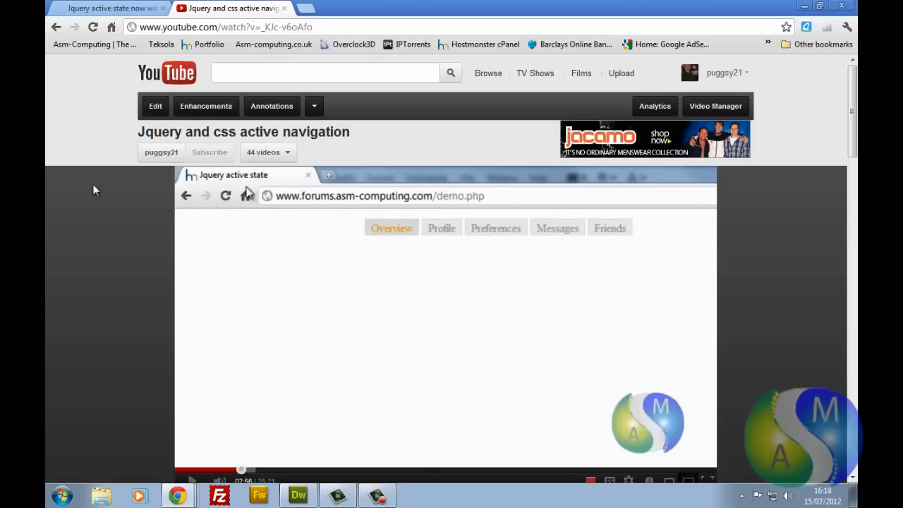
mouse_move(92, 175)
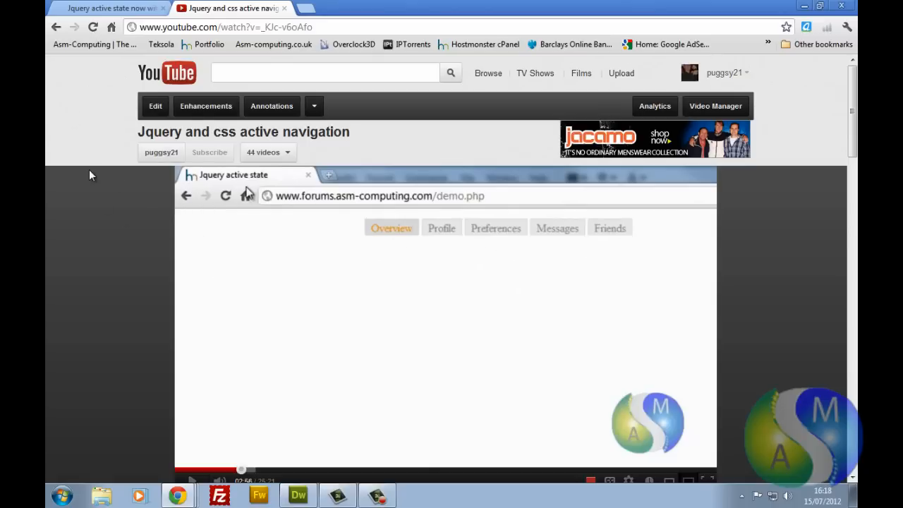
mouse_move(118, 181)
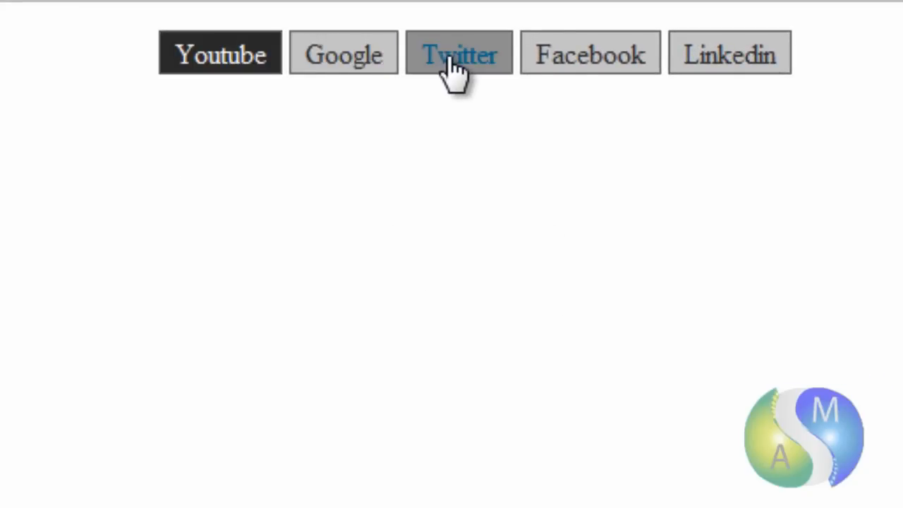
mouse_move(373, 209)
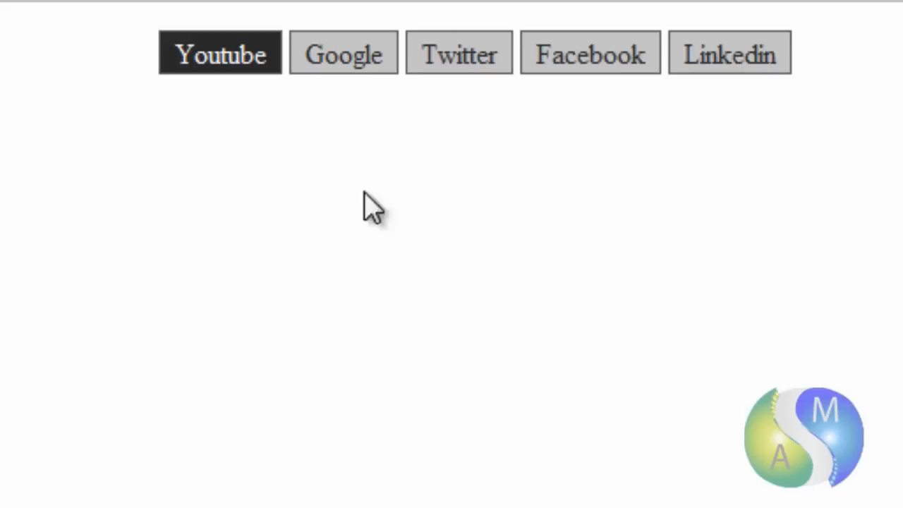
mouse_move(352, 102)
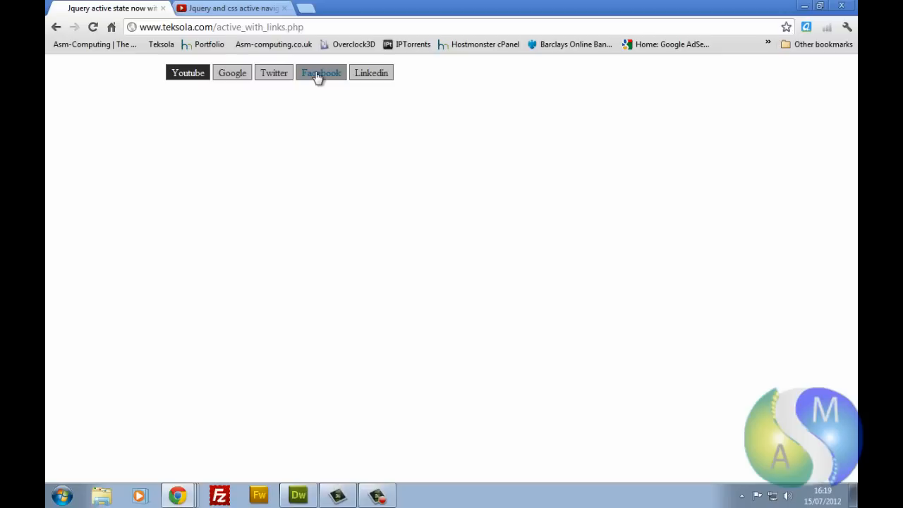
mouse_move(246, 120)
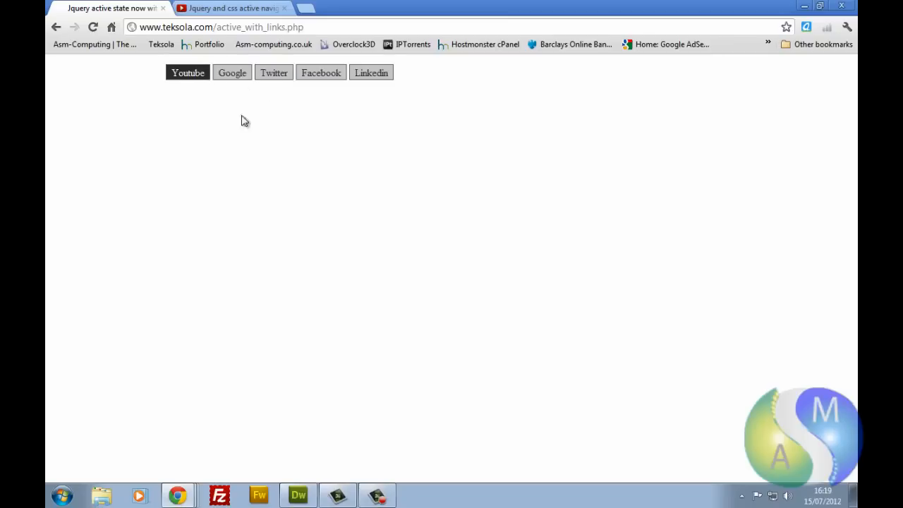
mouse_move(228, 104)
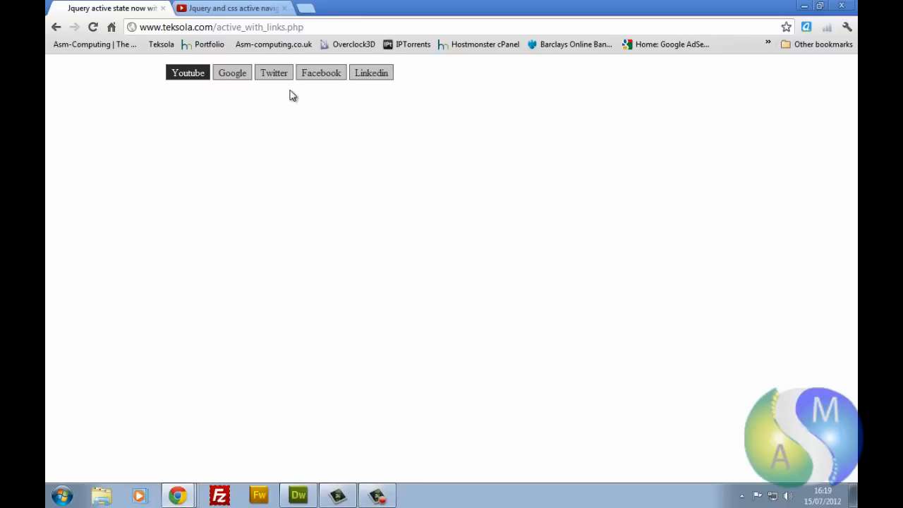
mouse_move(414, 106)
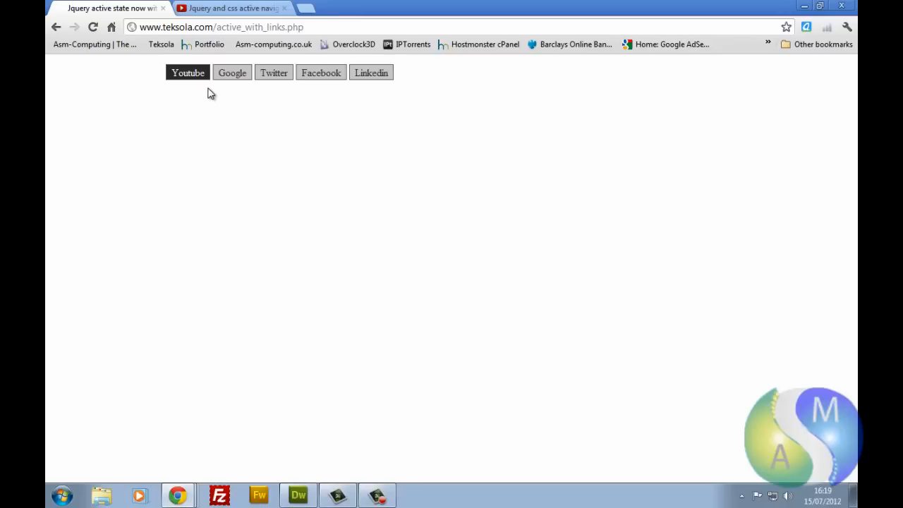
mouse_move(177, 104)
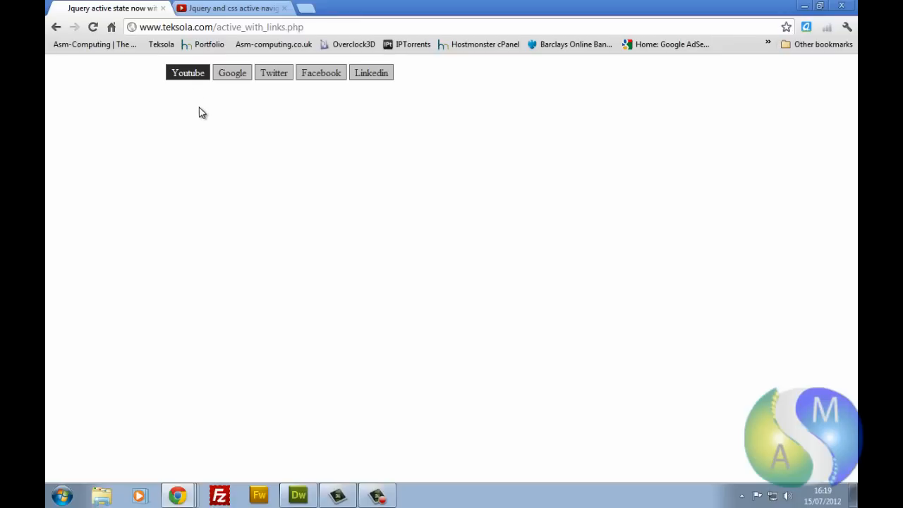
mouse_move(189, 103)
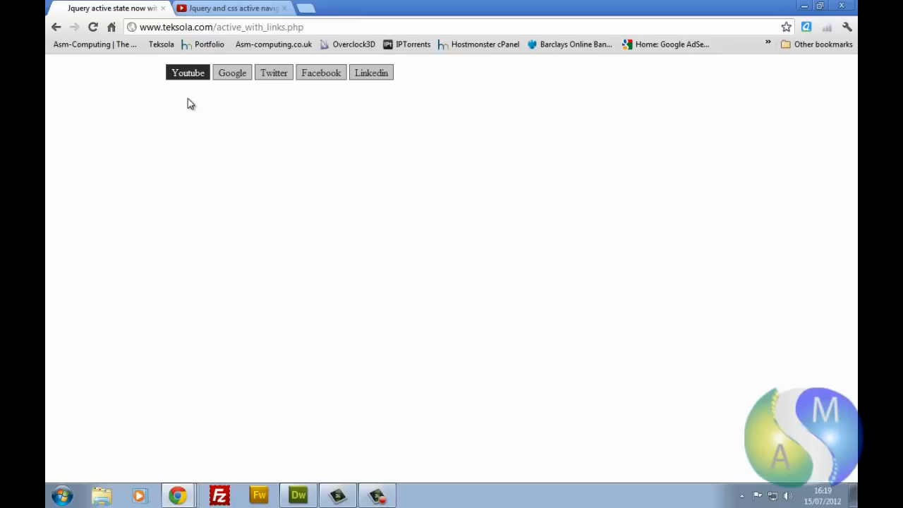
mouse_move(186, 138)
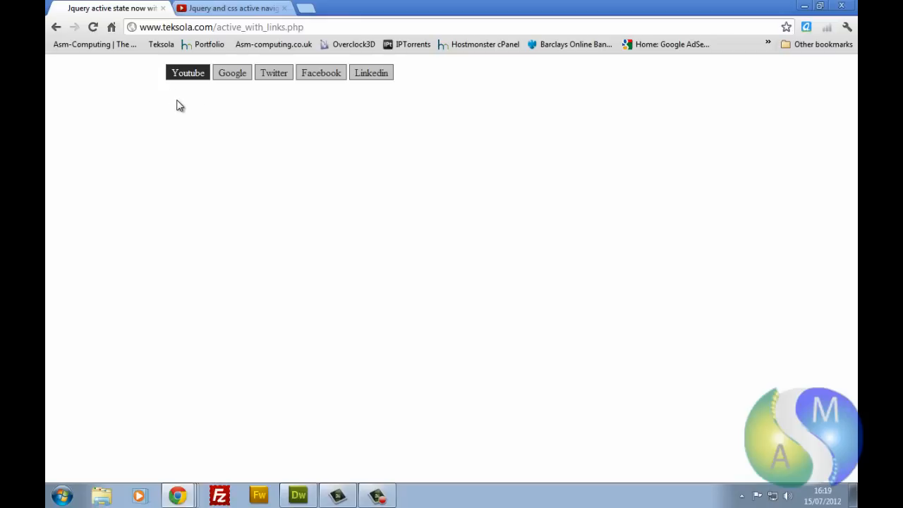
mouse_move(169, 90)
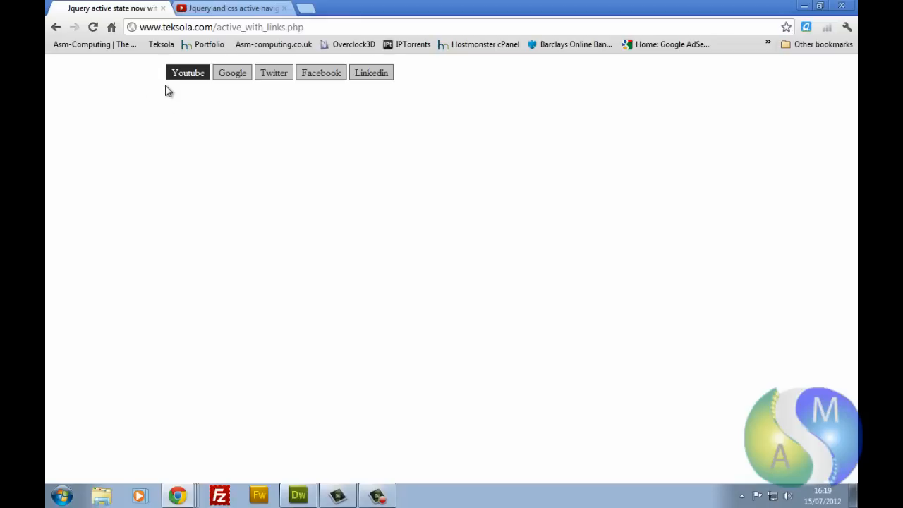
mouse_move(180, 113)
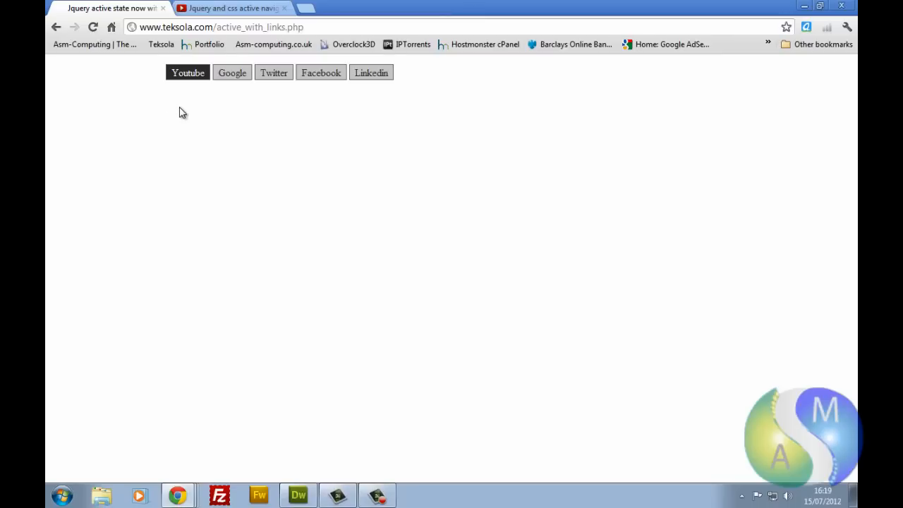
mouse_move(224, 113)
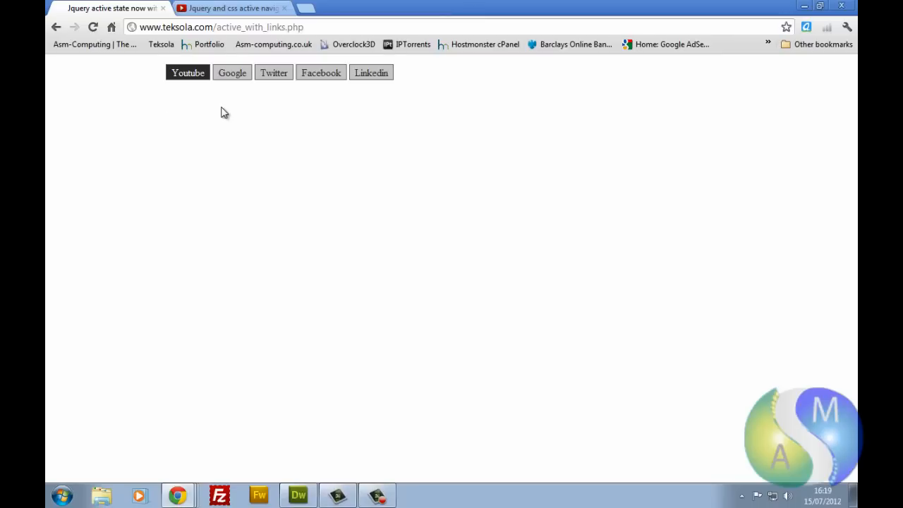
mouse_move(217, 134)
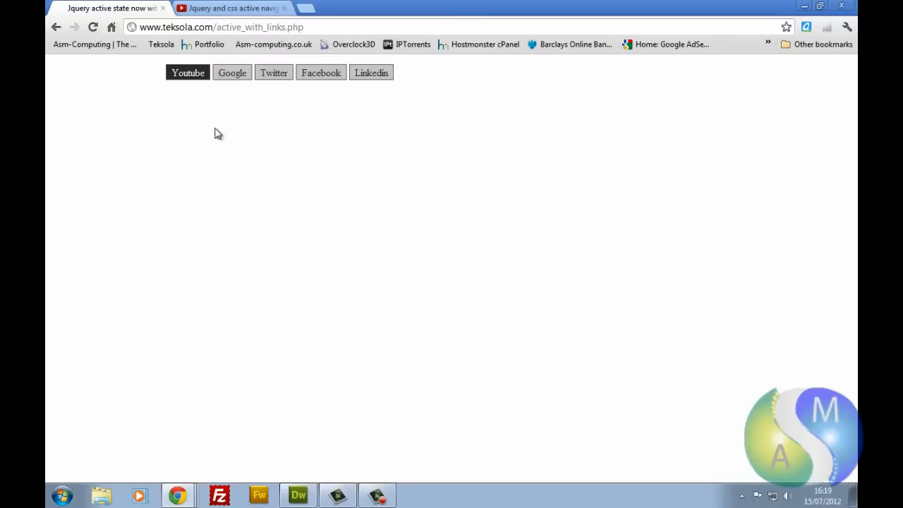
Step: Test the Google and Linkedin nav buttons open new tabs, then return to the demo
left_click(229, 9)
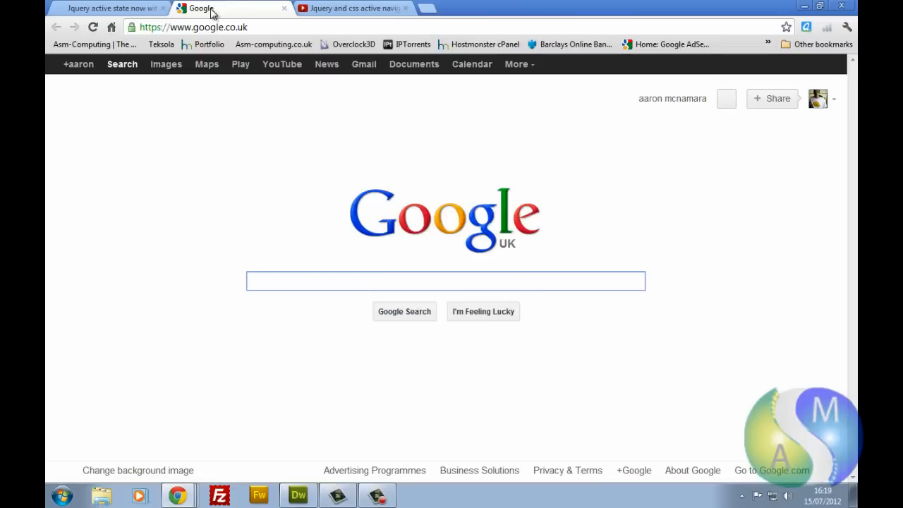
mouse_move(276, 86)
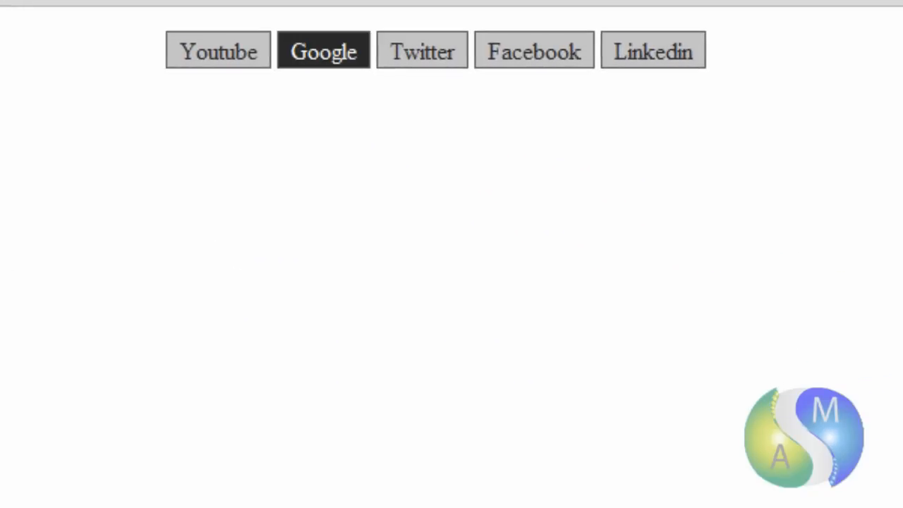
mouse_move(378, 106)
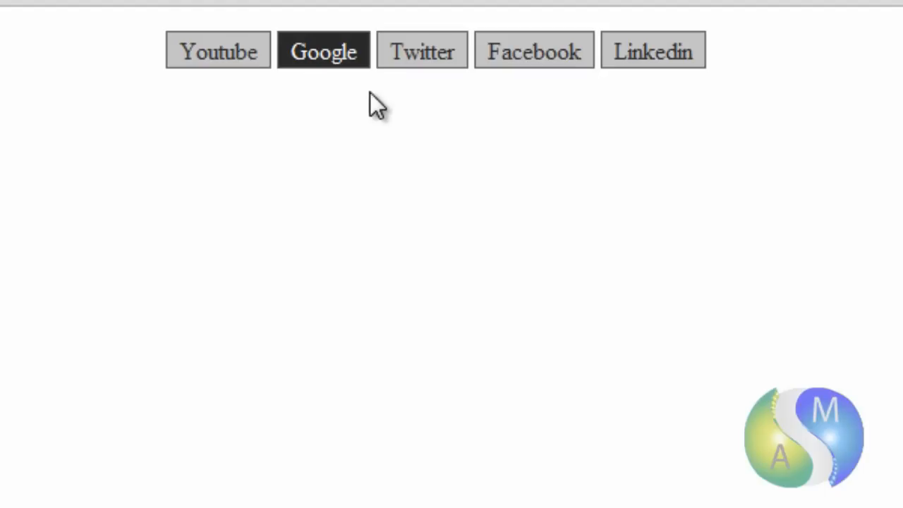
mouse_move(347, 277)
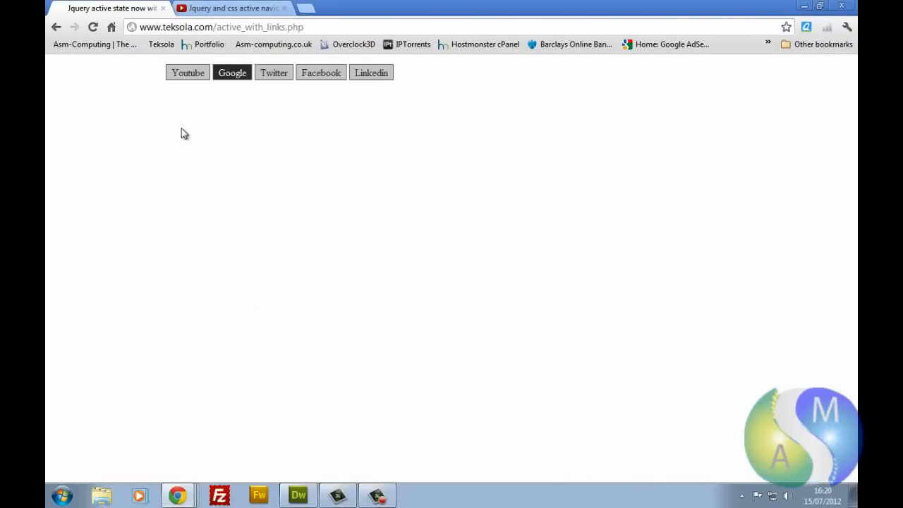
left_click(371, 72)
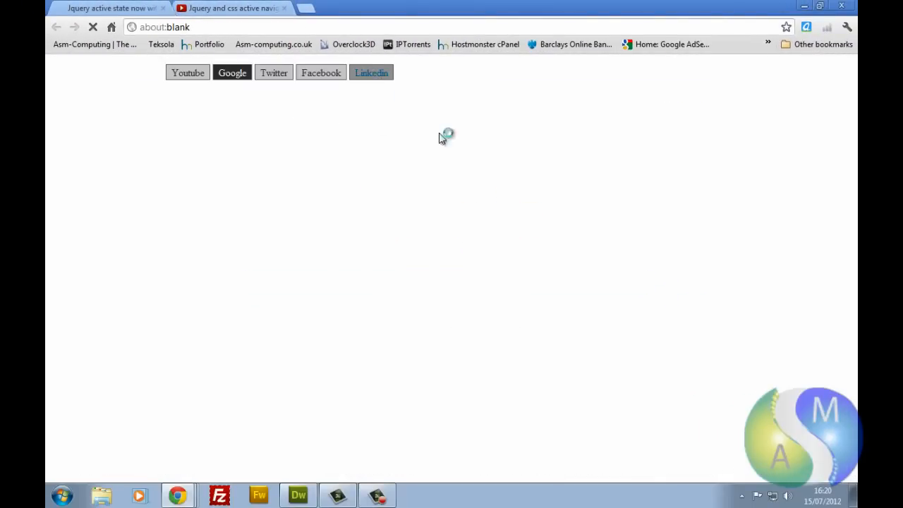
left_click(371, 73)
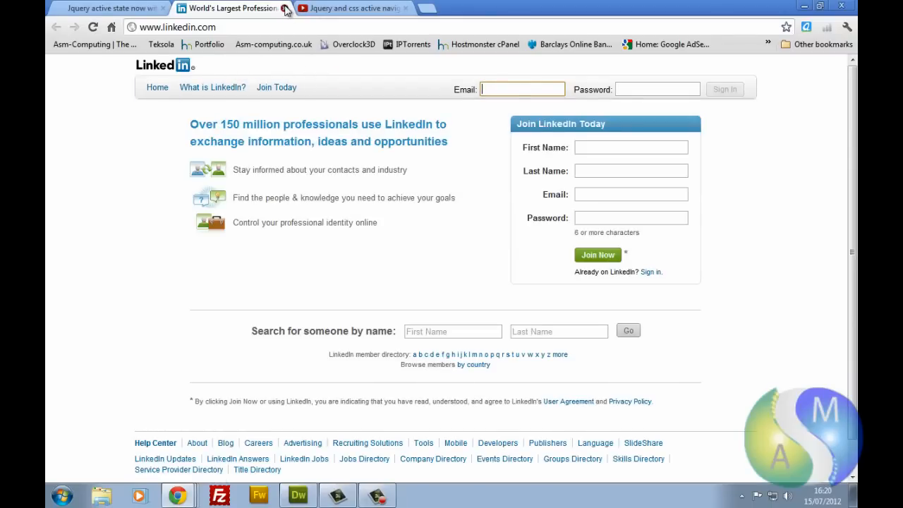
left_click(285, 8)
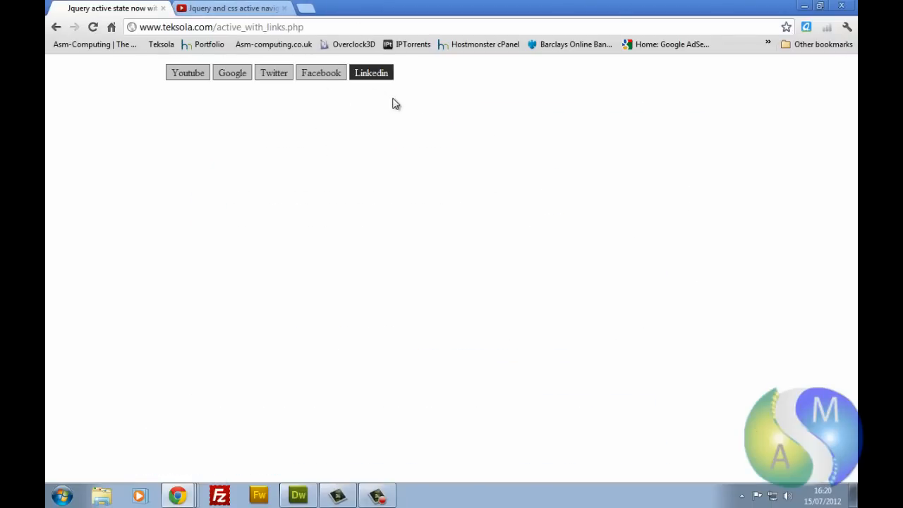
mouse_move(177, 98)
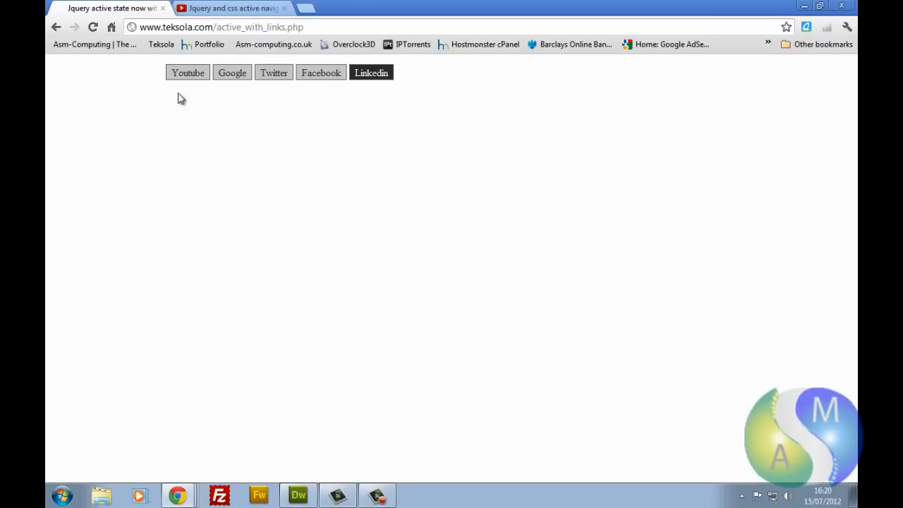
mouse_move(332, 142)
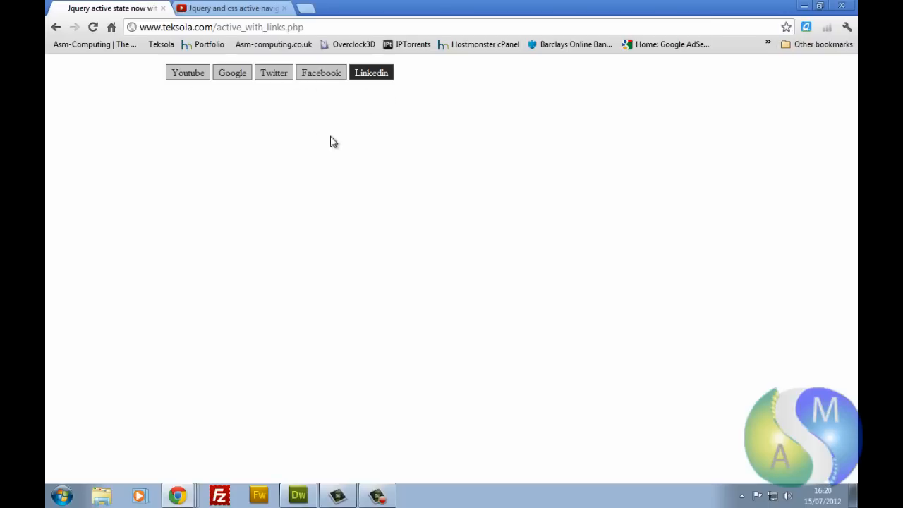
mouse_move(257, 115)
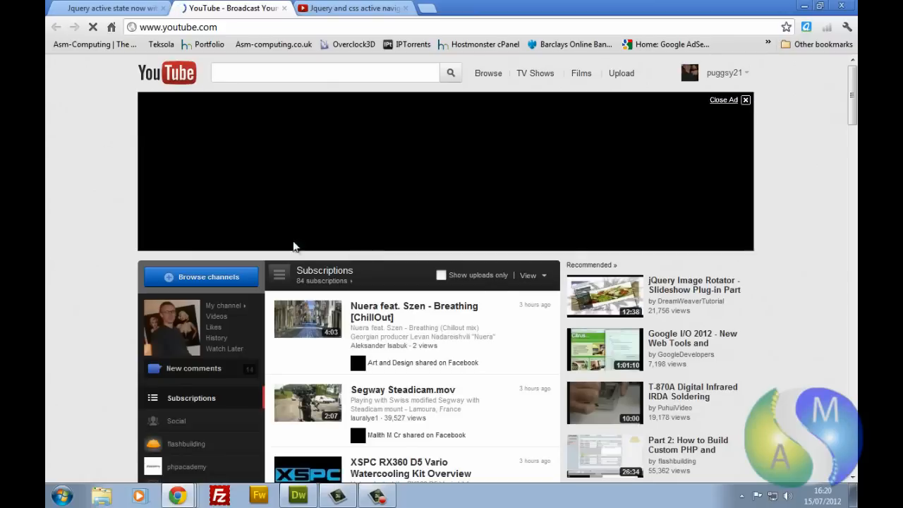
Step: Test the Youtube and Twitter nav buttons, leaving Twitter highlighted as active
left_click(324, 72)
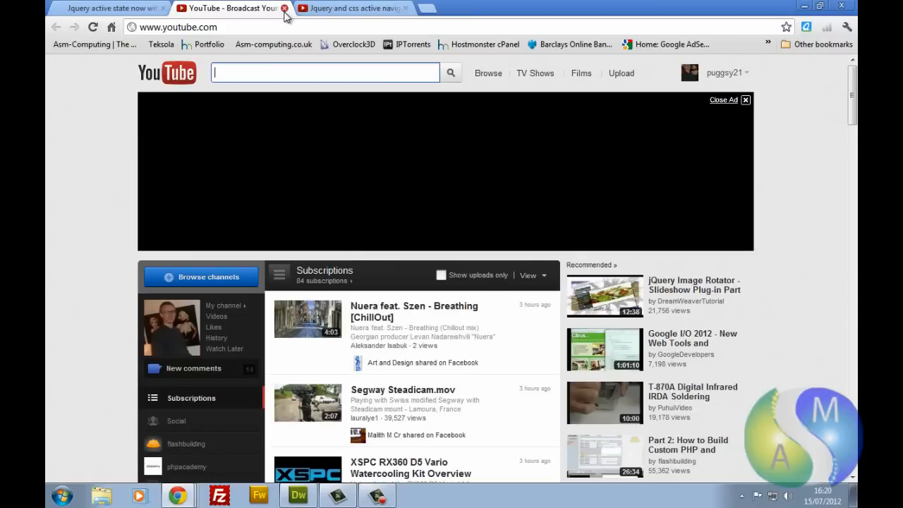
left_click(285, 8)
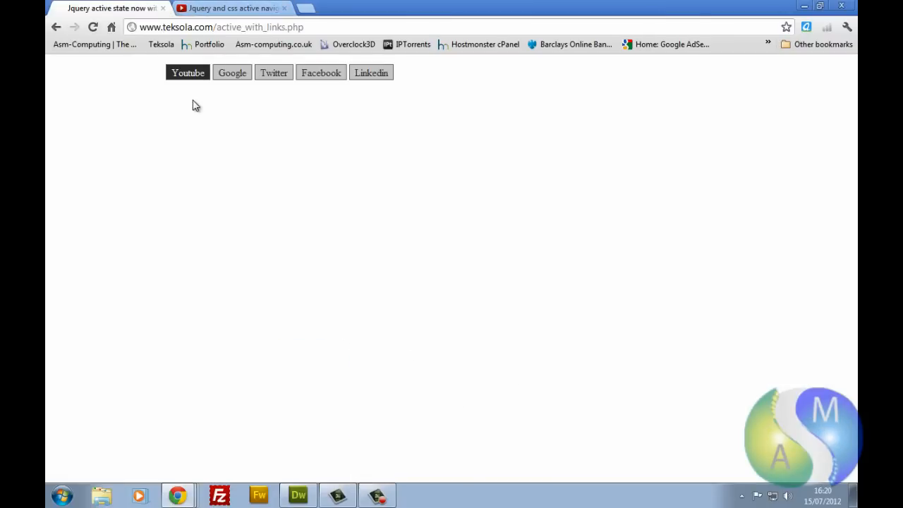
mouse_move(195, 98)
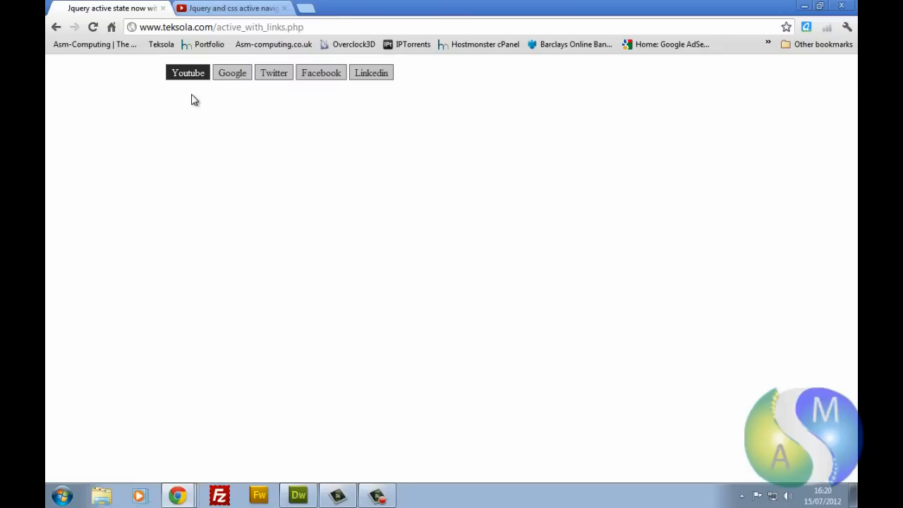
left_click(274, 72)
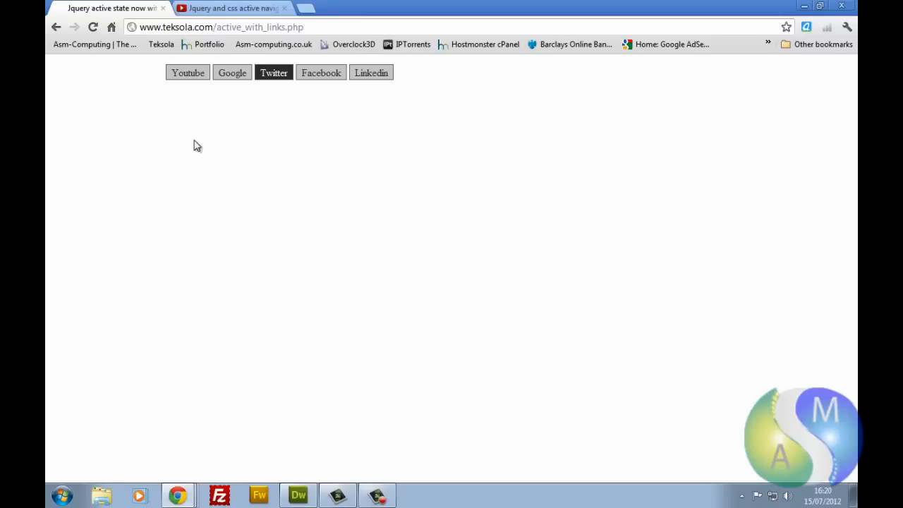
mouse_move(281, 121)
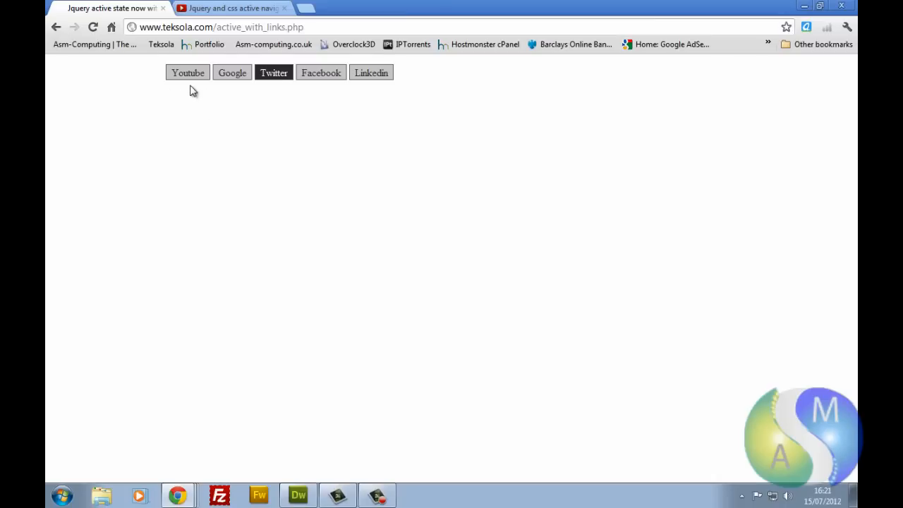
mouse_move(181, 107)
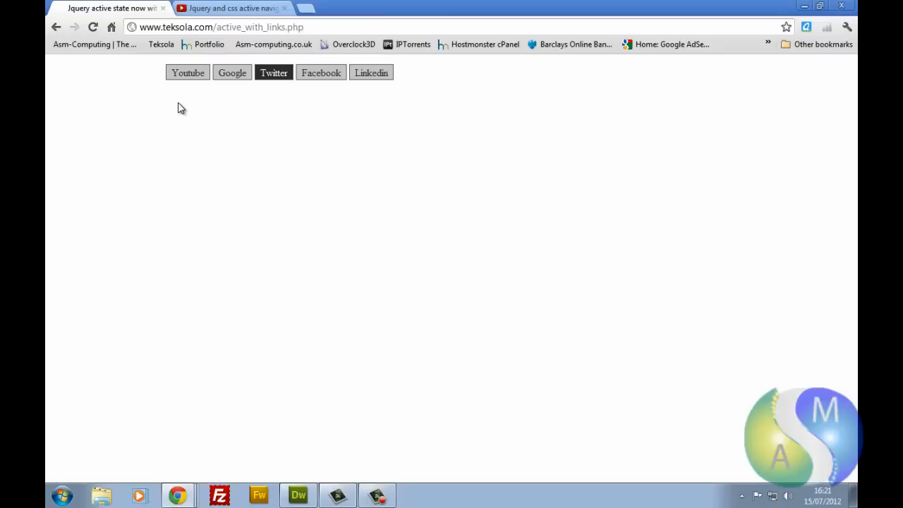
mouse_move(158, 108)
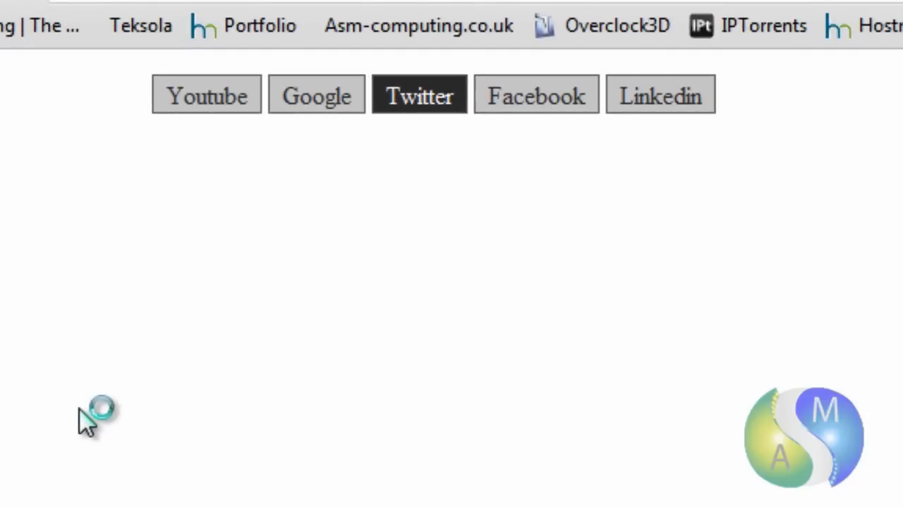
Step: Make the Youtube button dark/active in the nav bar instead of Twitter
left_click(206, 96)
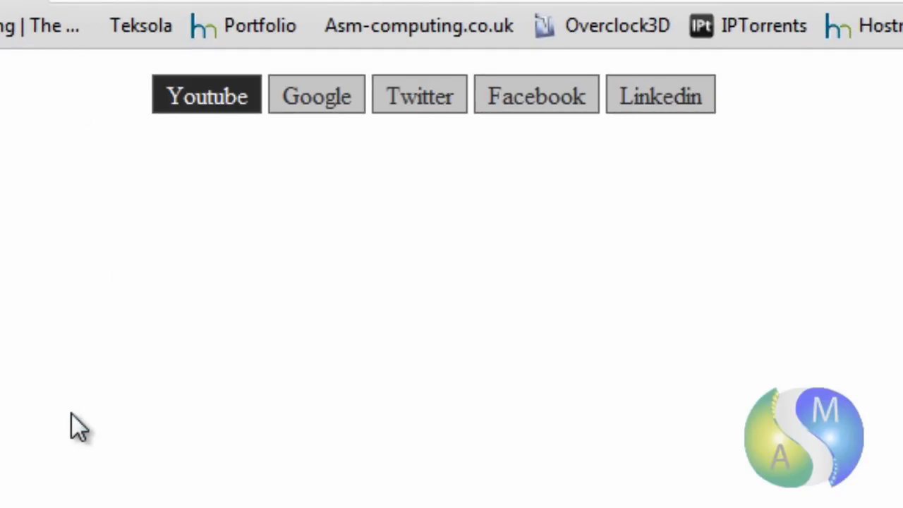
mouse_move(223, 353)
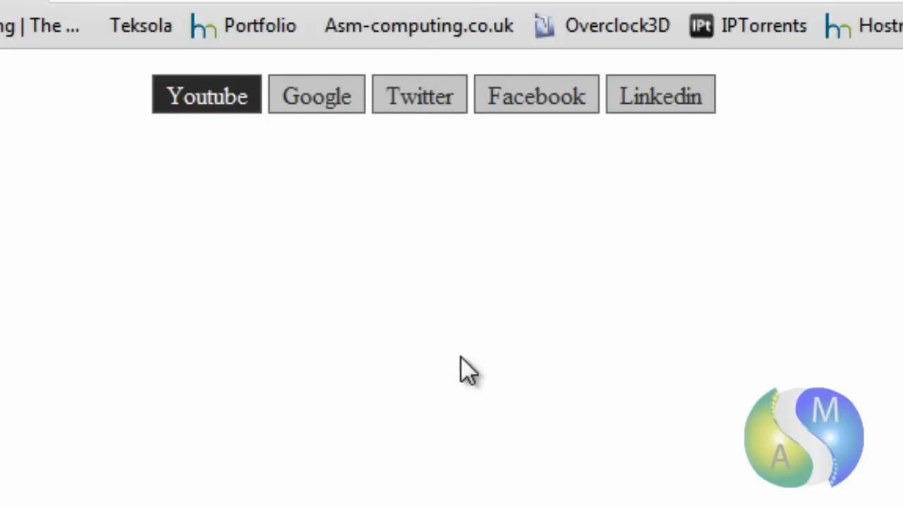
mouse_move(271, 384)
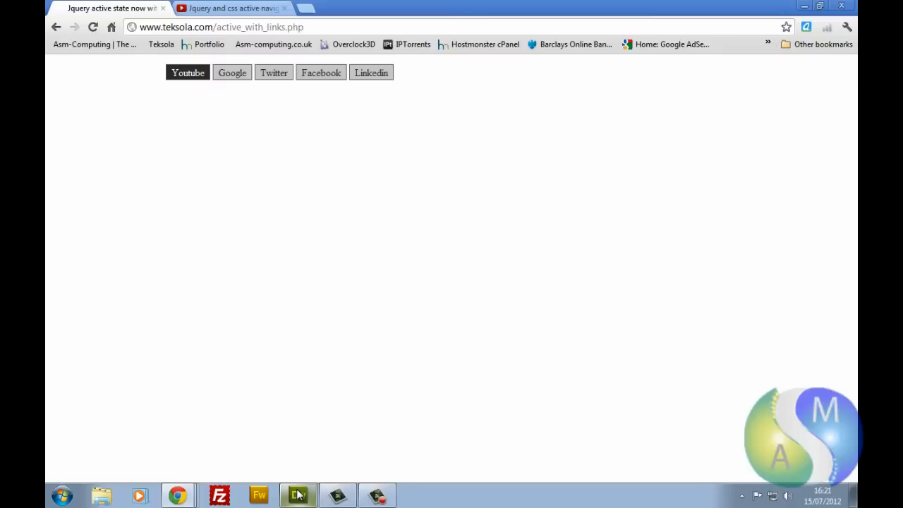
Step: Bring up active_with_links.php in Dreamweaver and show its underlying code
left_click(298, 494)
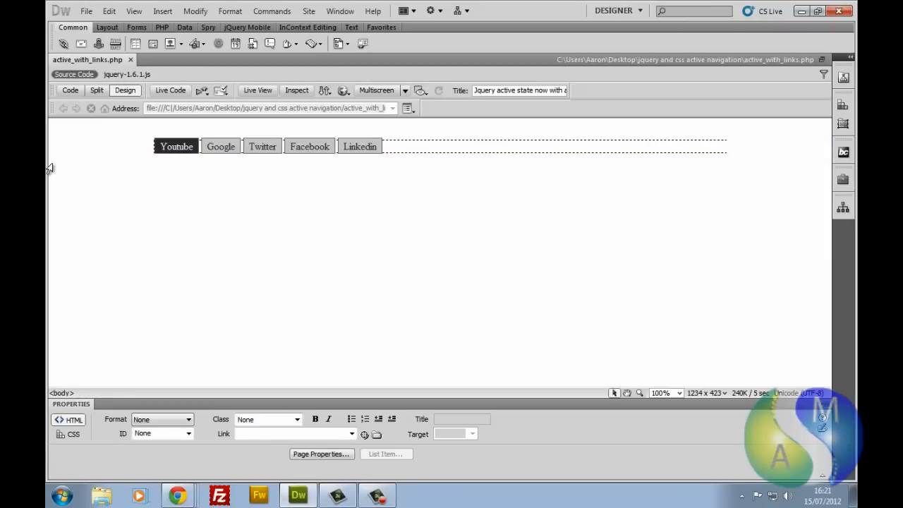
mouse_move(541, 220)
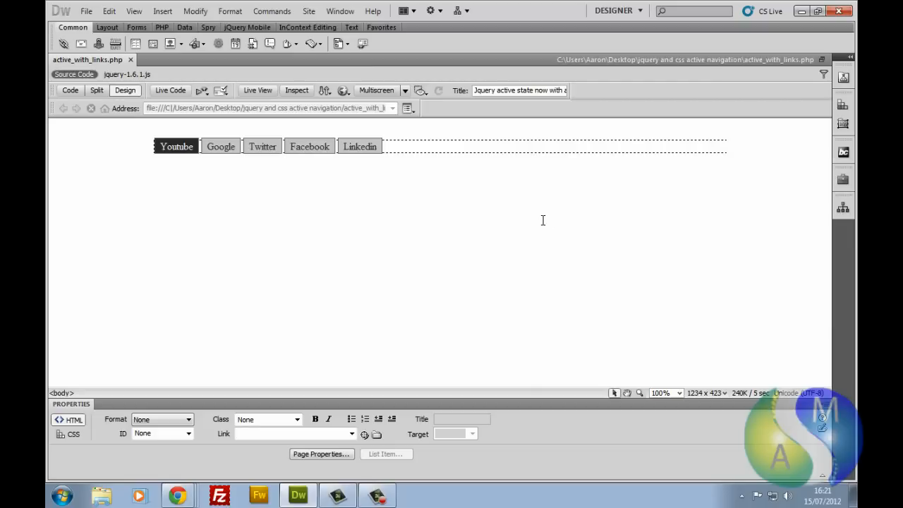
mouse_move(110, 129)
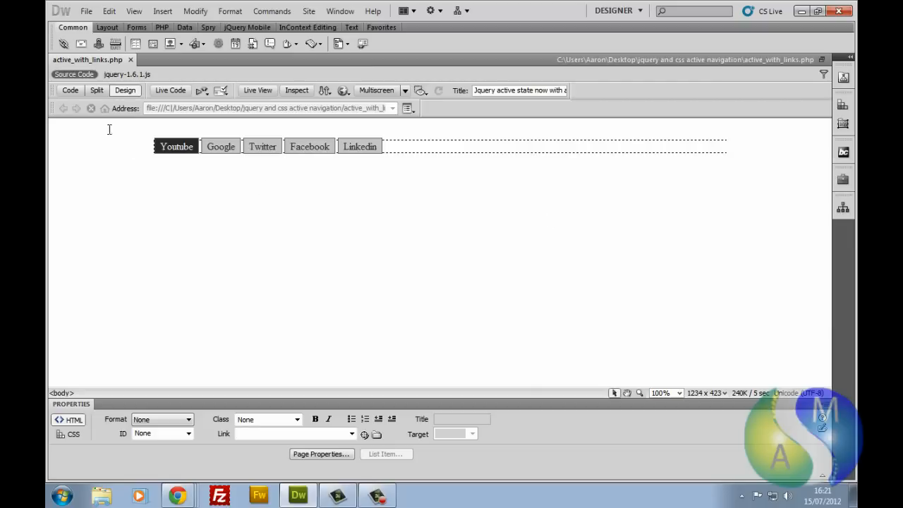
left_click(71, 90)
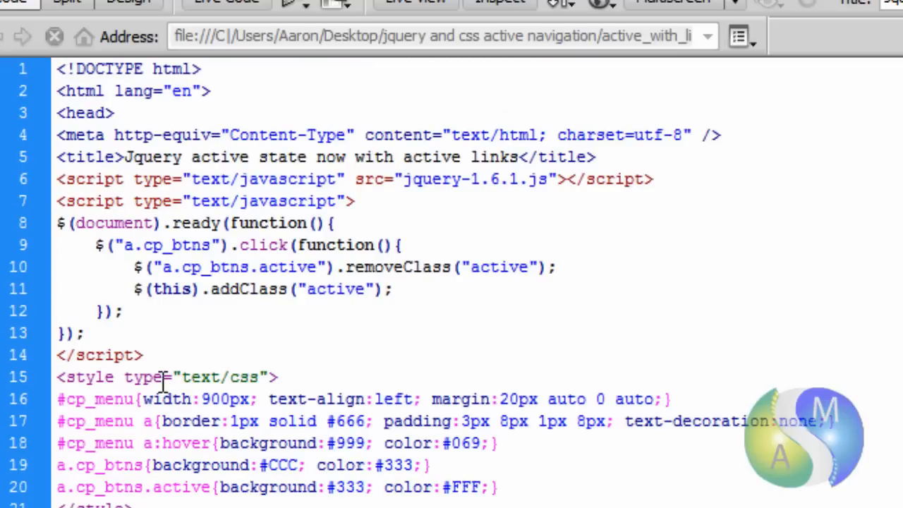
mouse_move(163, 379)
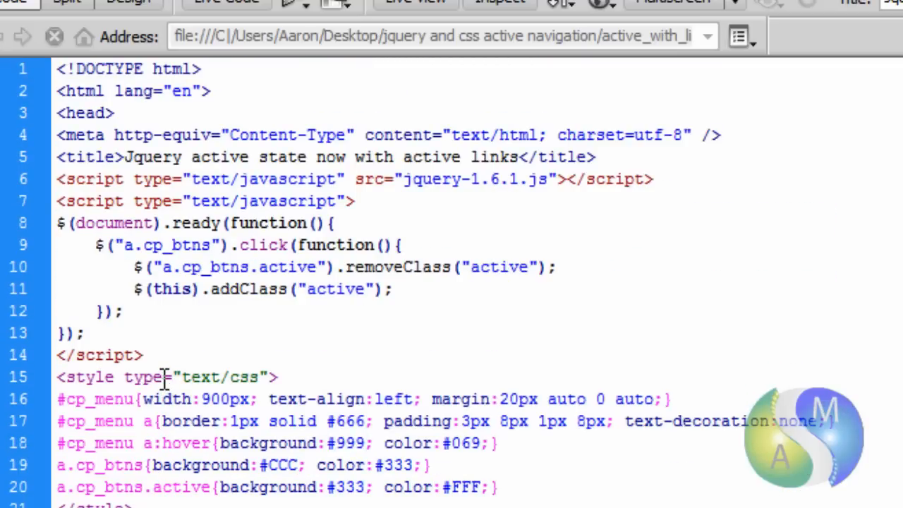
mouse_move(178, 76)
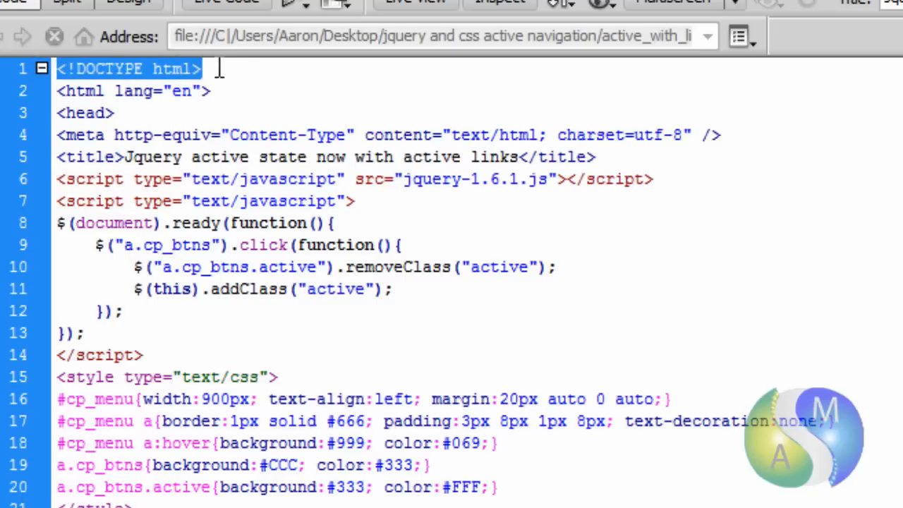
mouse_move(200, 90)
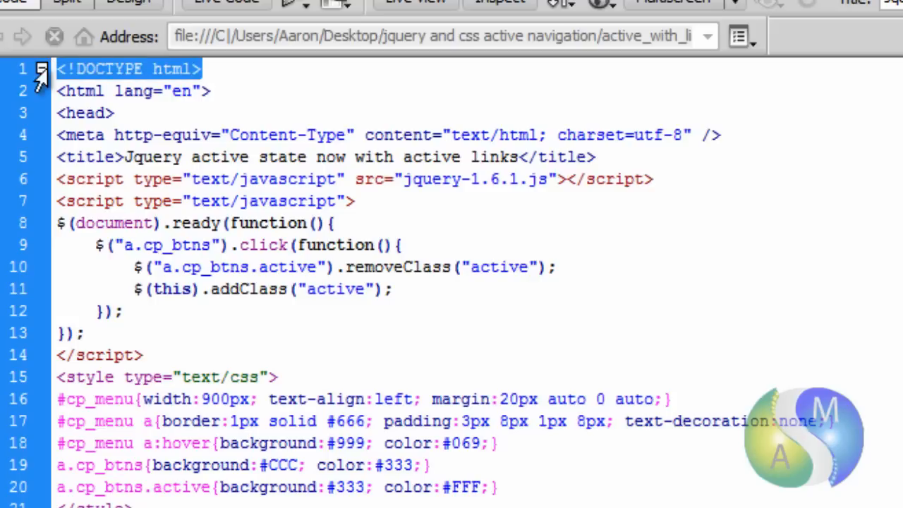
left_click(41, 68)
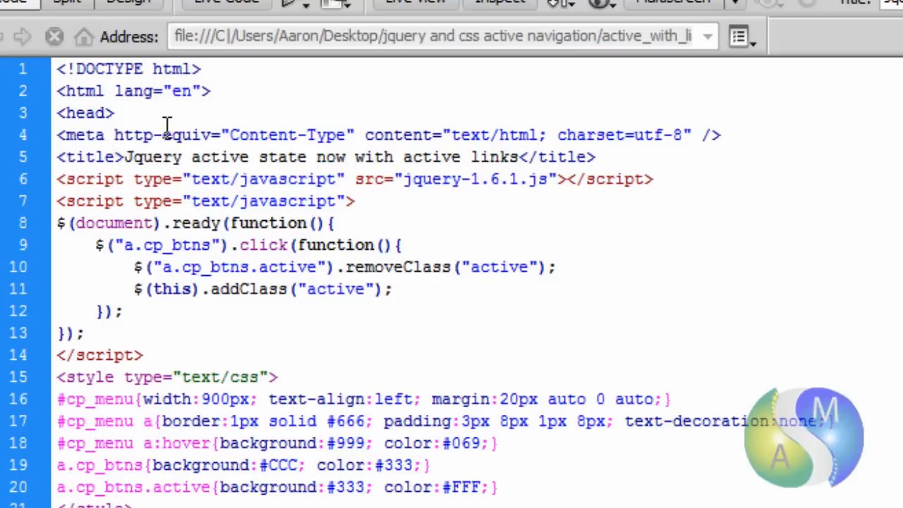
scroll("down", 3)
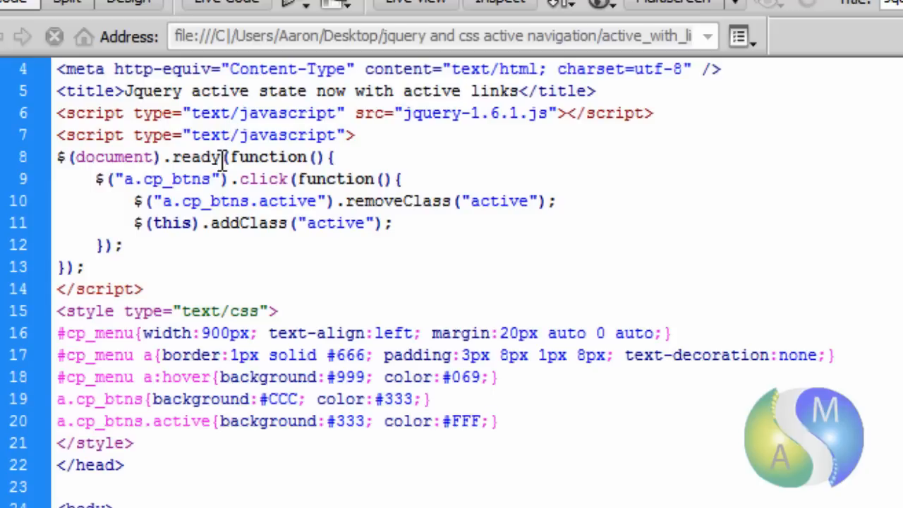
scroll("down", 3)
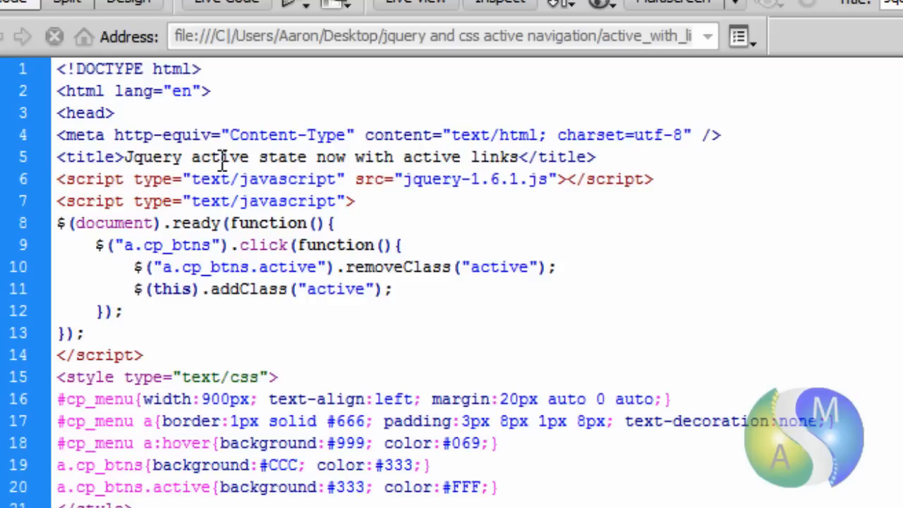
scroll("down", 3)
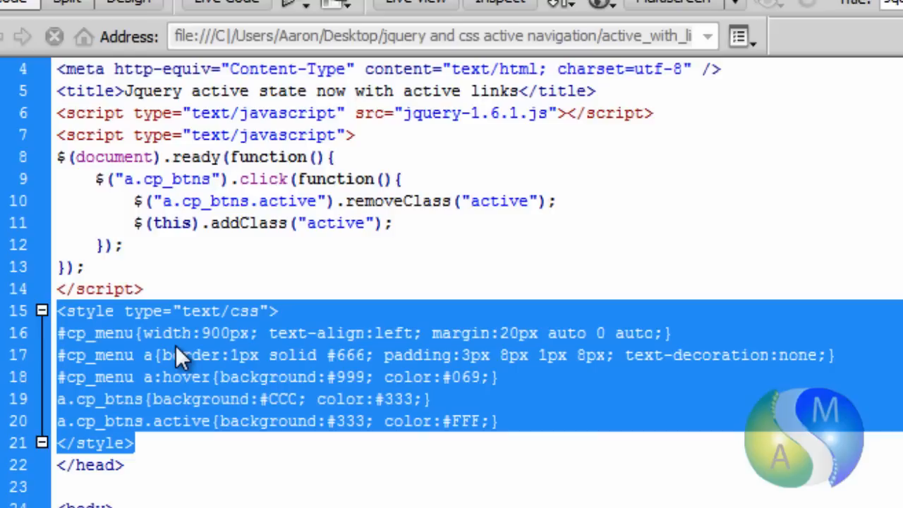
mouse_move(214, 219)
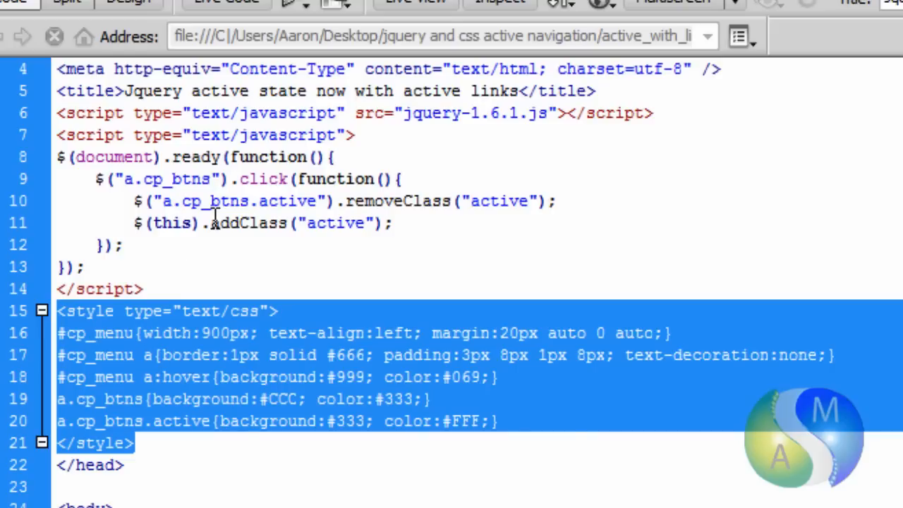
left_click(182, 259)
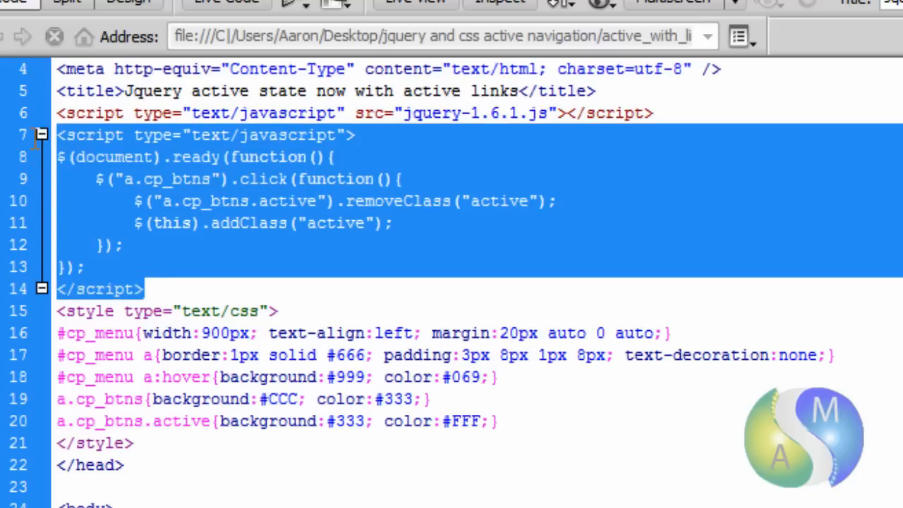
mouse_move(144, 243)
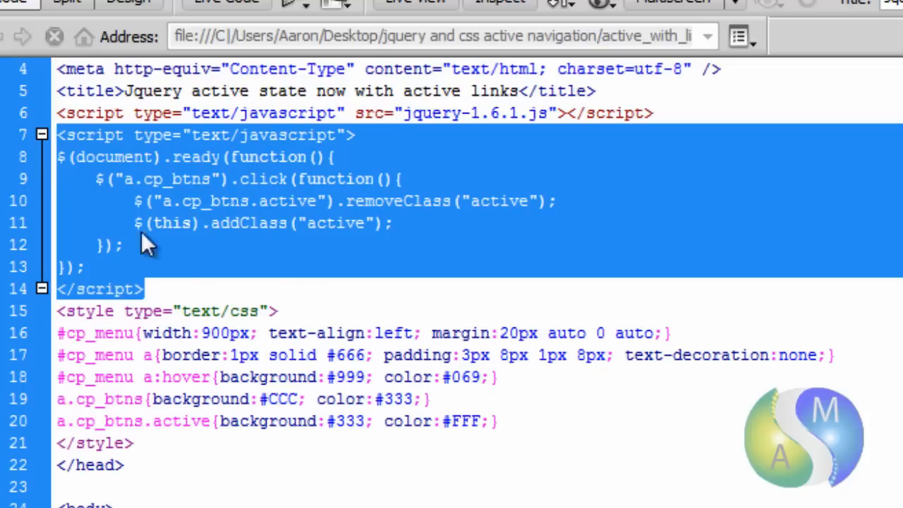
mouse_move(166, 234)
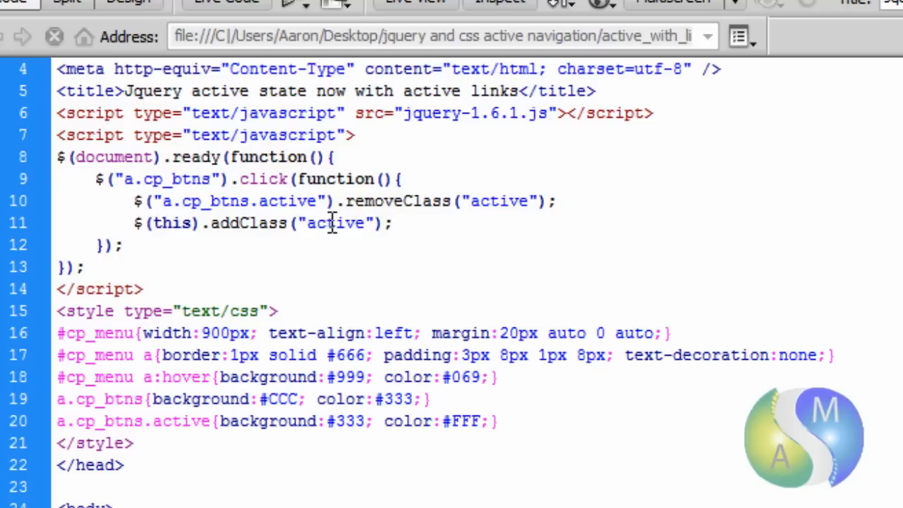
left_click(388, 222)
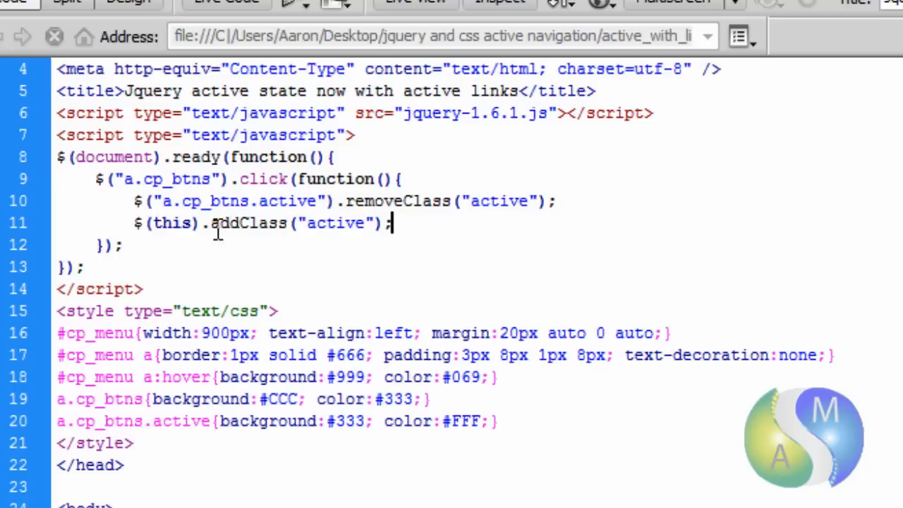
mouse_move(204, 240)
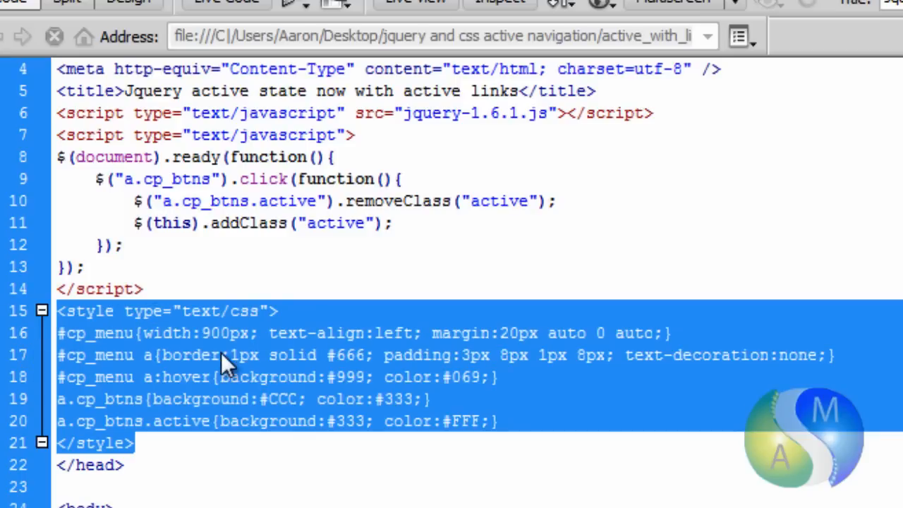
mouse_move(336, 257)
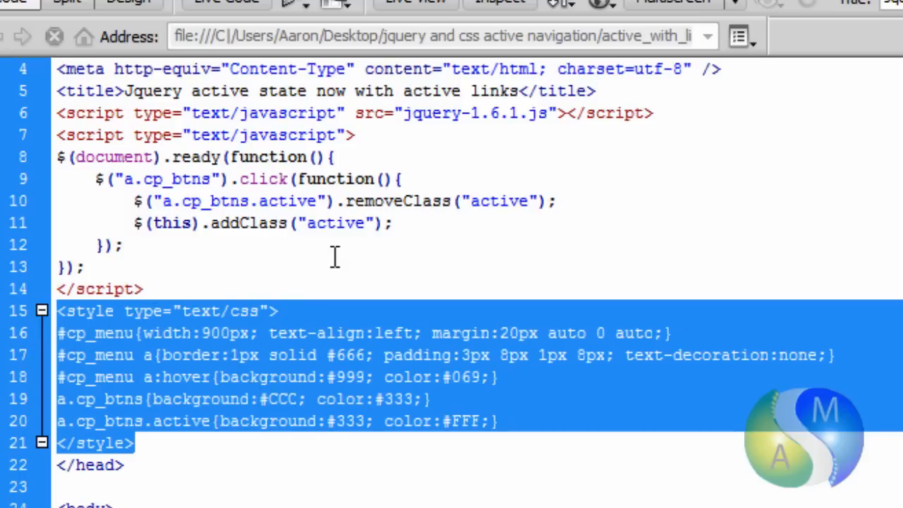
scroll("down", 3)
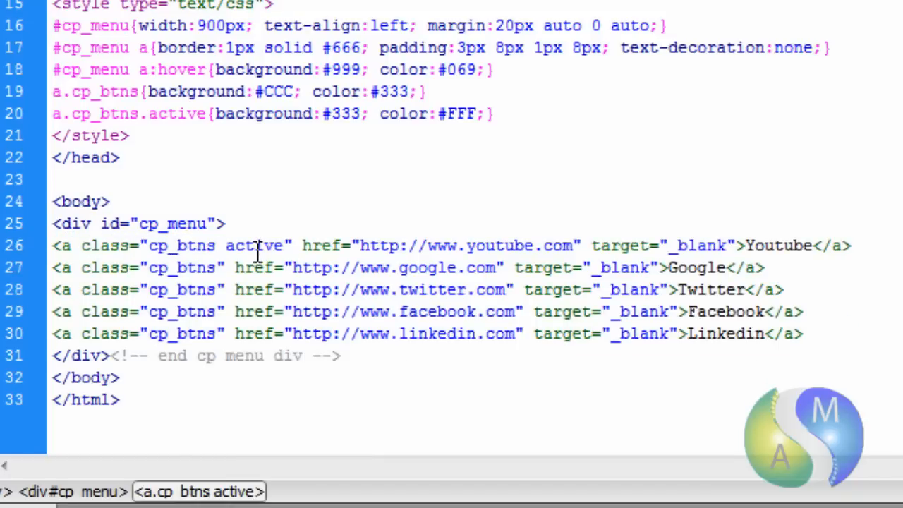
Step: Duplicate the active Youtube anchor line inside the cp_menu div above Google
double_click(257, 245)
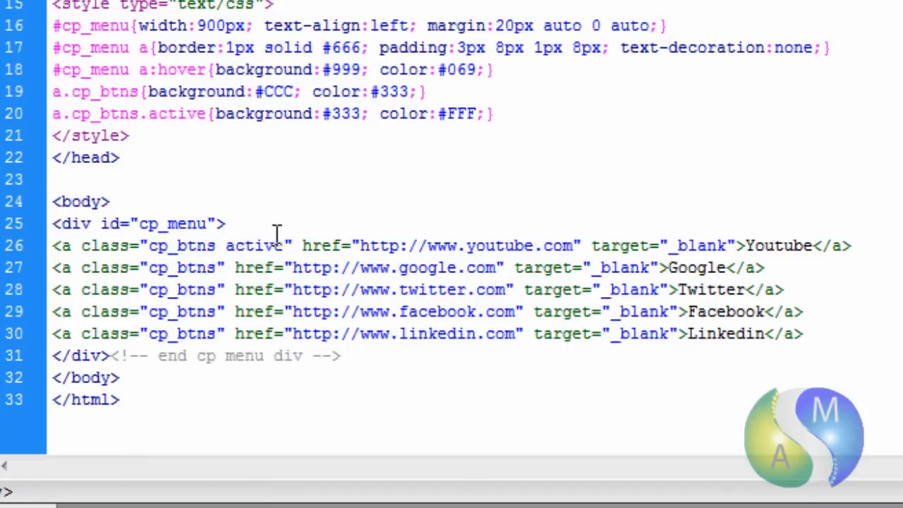
left_click(107, 202)
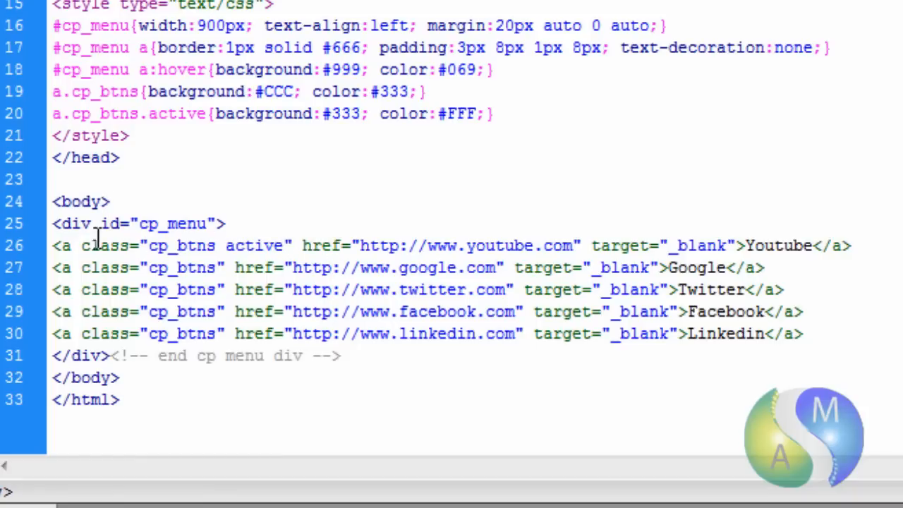
left_click(107, 201)
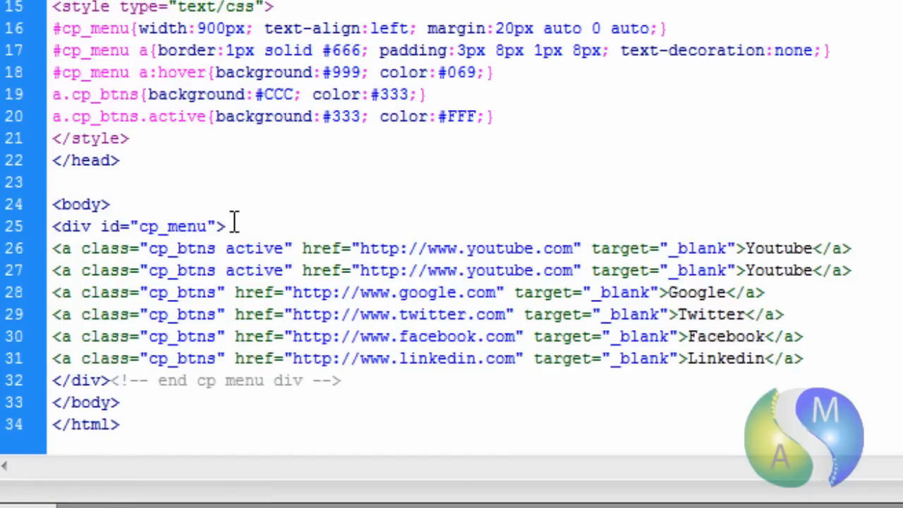
Step: Change the first Youtube link's href to # and add onClick="return false"
left_click(849, 248)
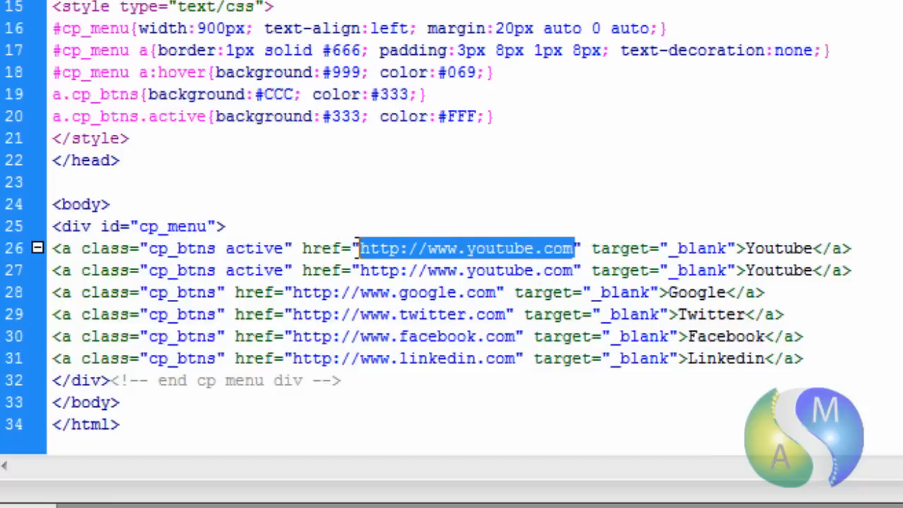
type("#")
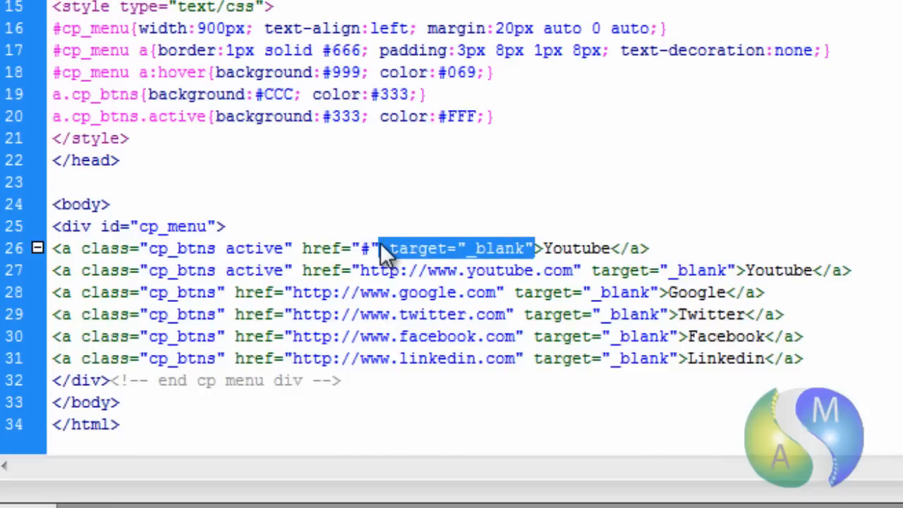
type("onclick")
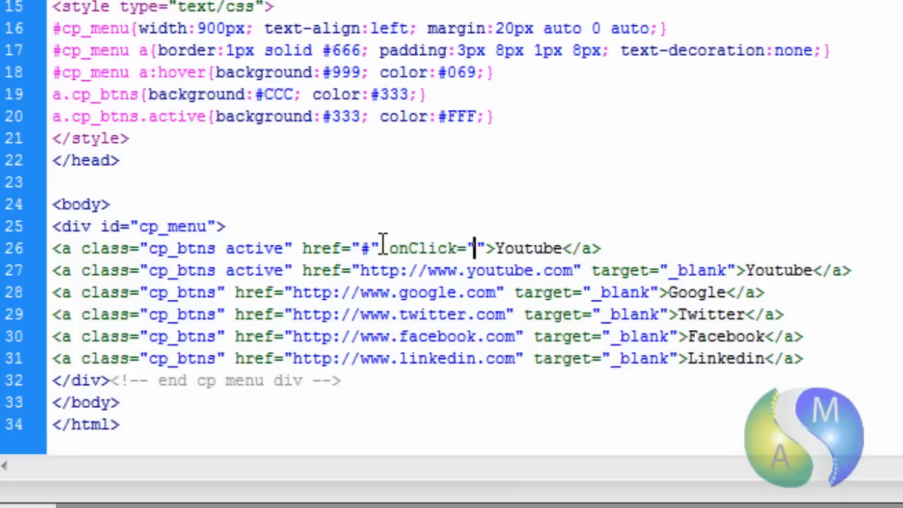
type("return false")
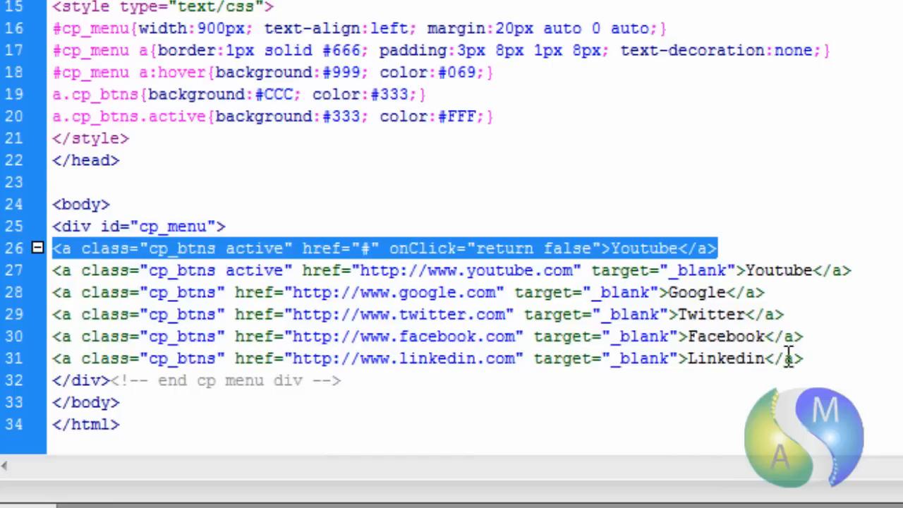
mouse_move(524, 265)
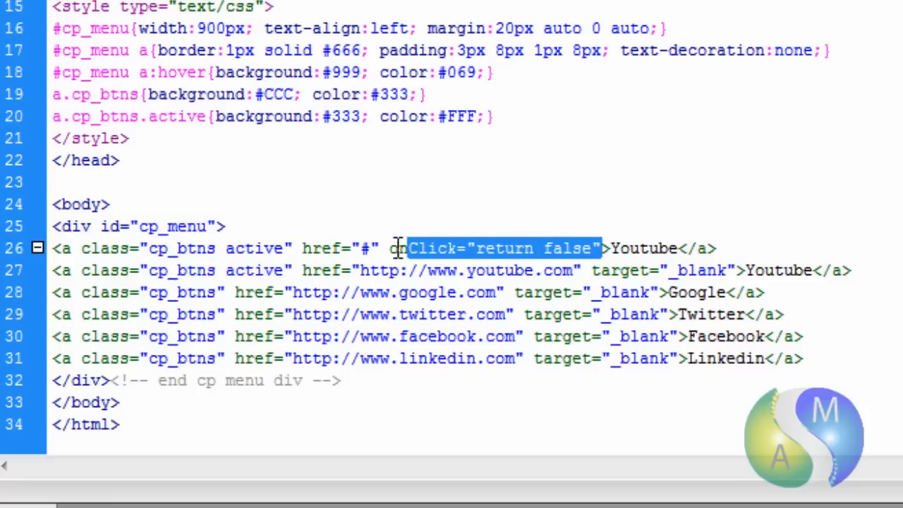
Step: Delete the onClick attribute again, leaving the placeholder link with href #
key("Delete")
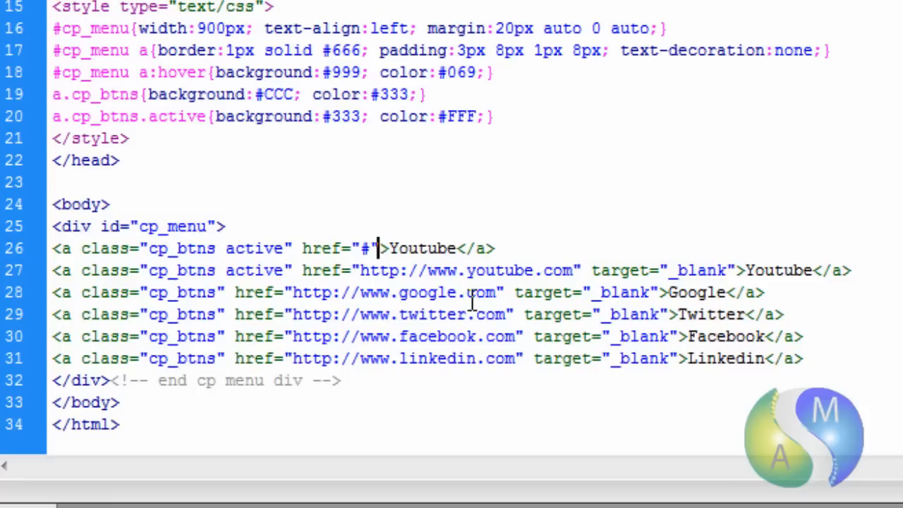
mouse_move(370, 238)
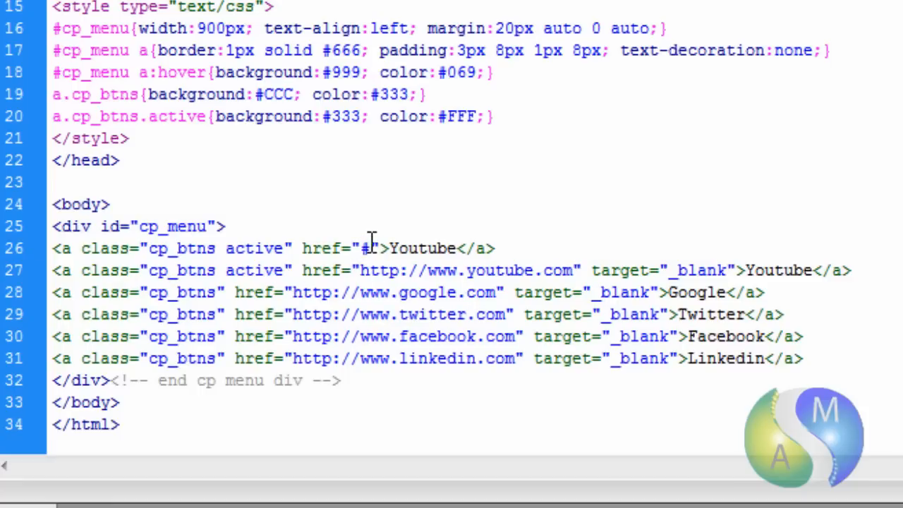
double_click(367, 248)
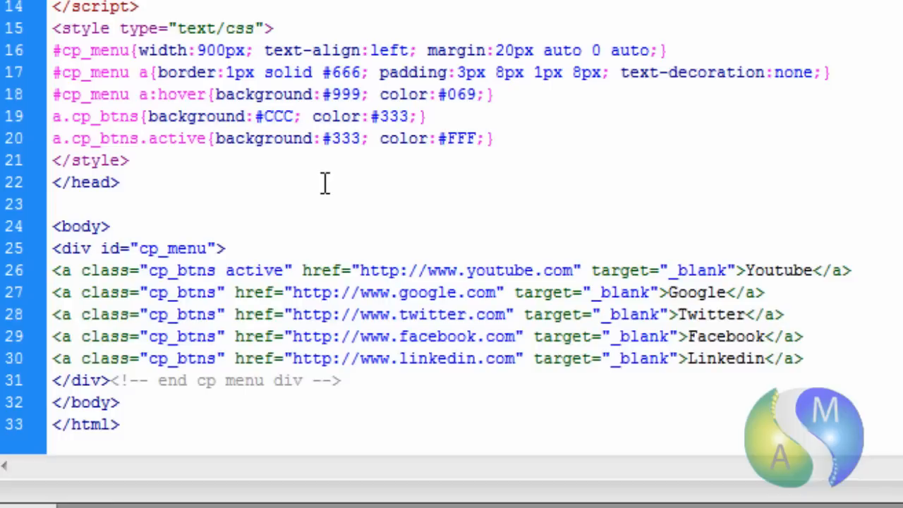
Step: Highlight the _blank target value of the Youtube link to explain new-tab opening
double_click(698, 271)
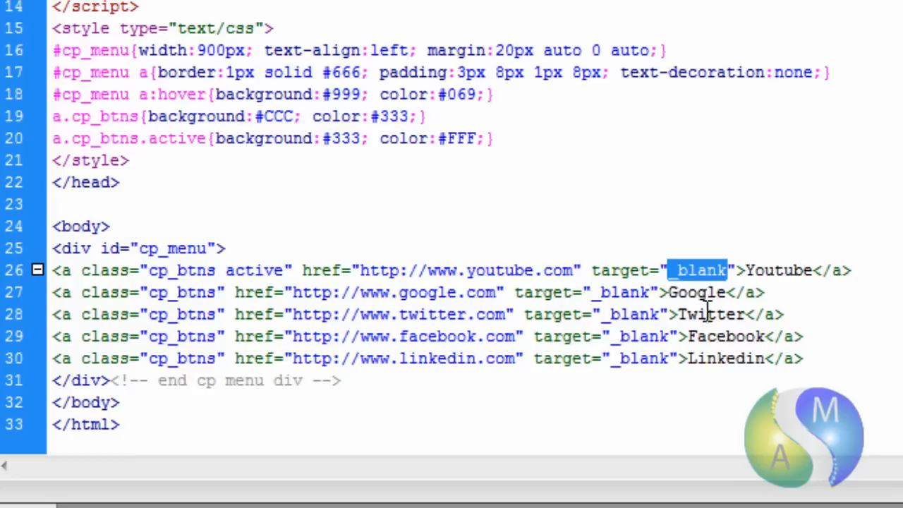
mouse_move(432, 365)
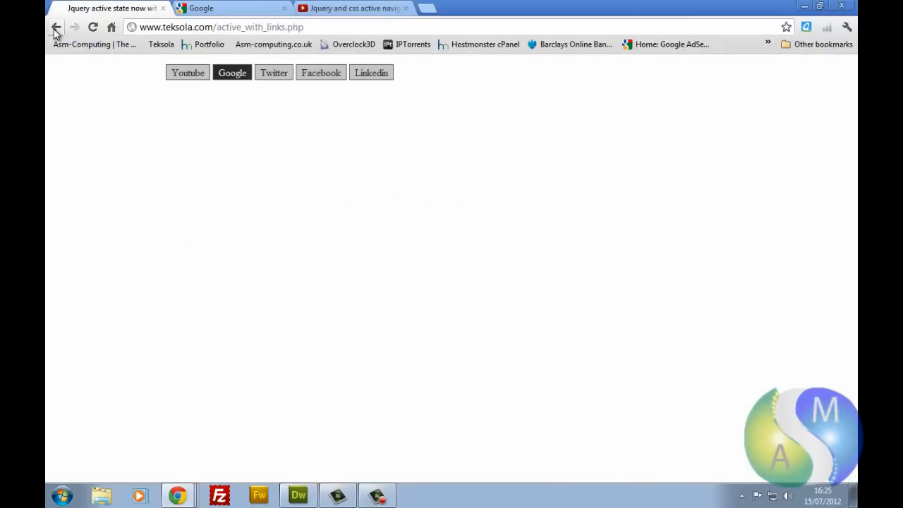
mouse_move(153, 124)
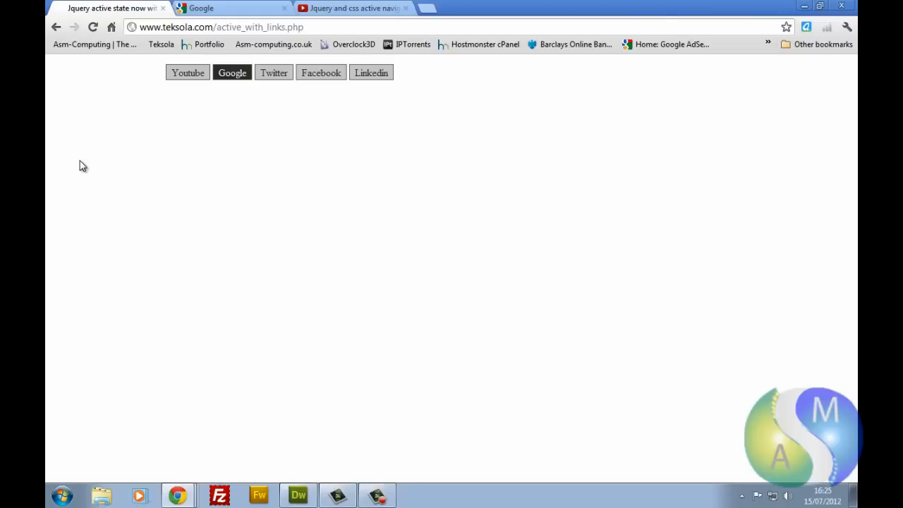
Step: Check the live page with Google active in Chrome, then return to Dreamweaver's code
left_click(232, 9)
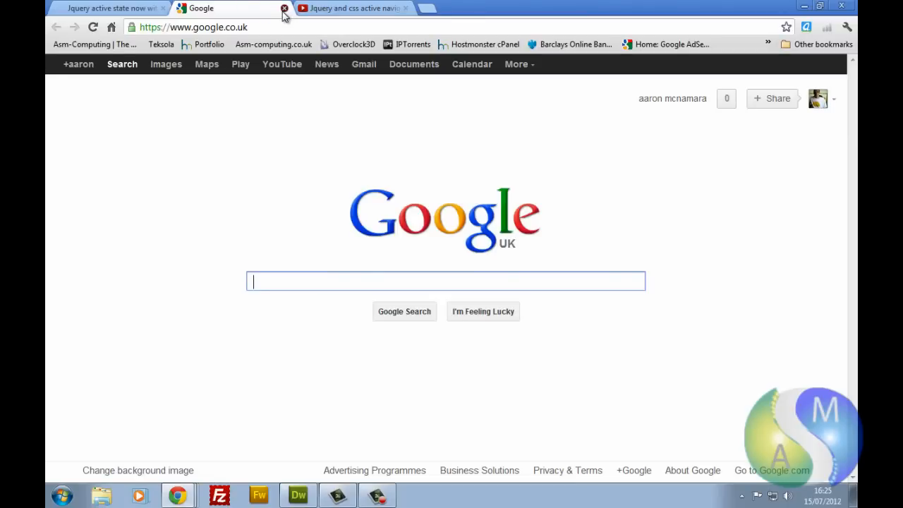
left_click(298, 494)
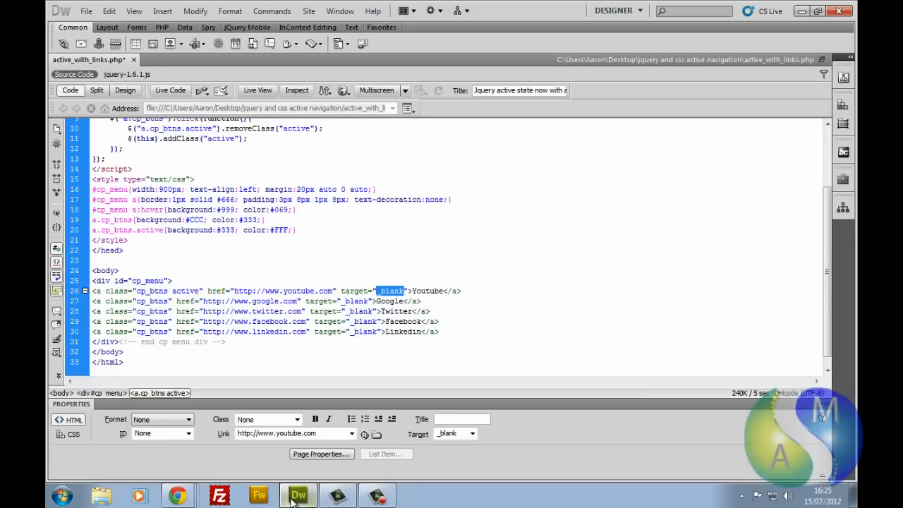